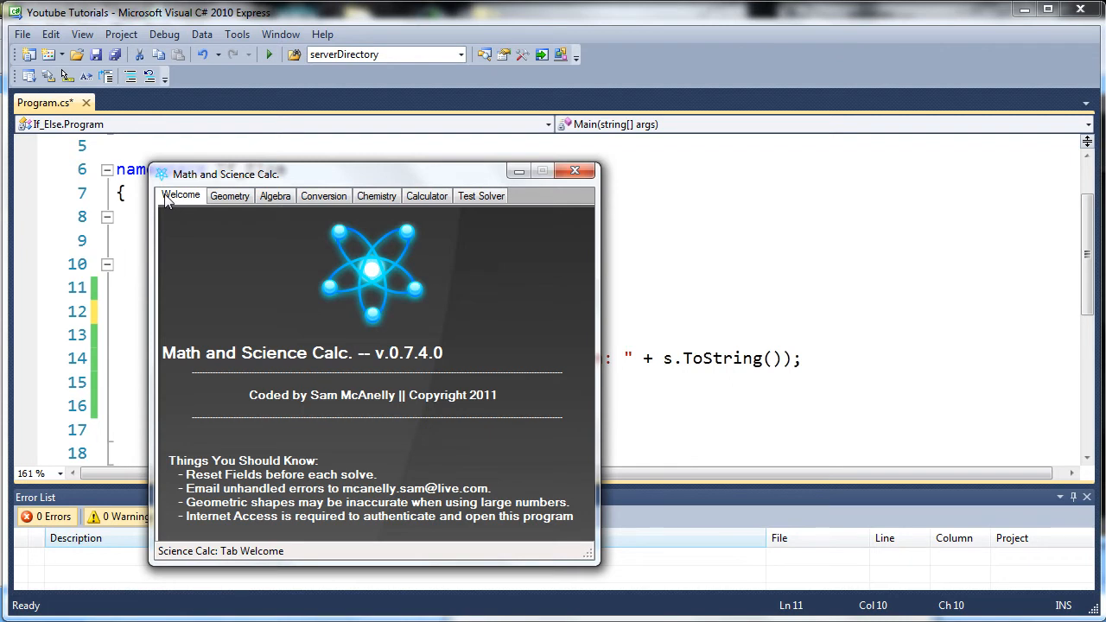
# Browse the calculator app's geometry, algebra, unit conversion and chemistry sections, briefly checking the code editor
pyautogui.click(228, 195)
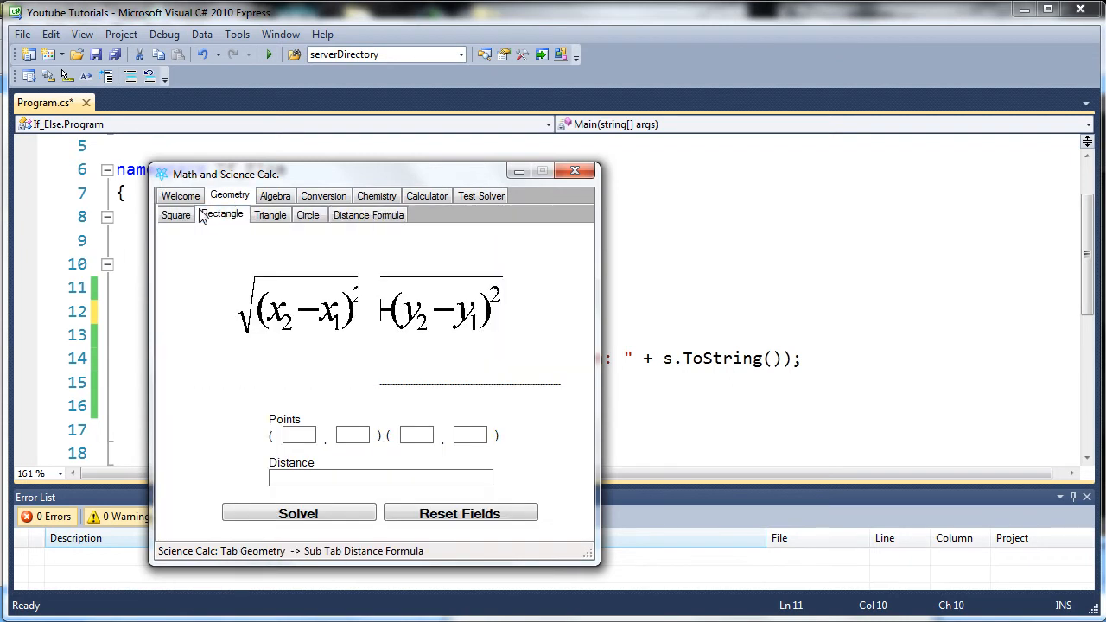
pyautogui.click(221, 214)
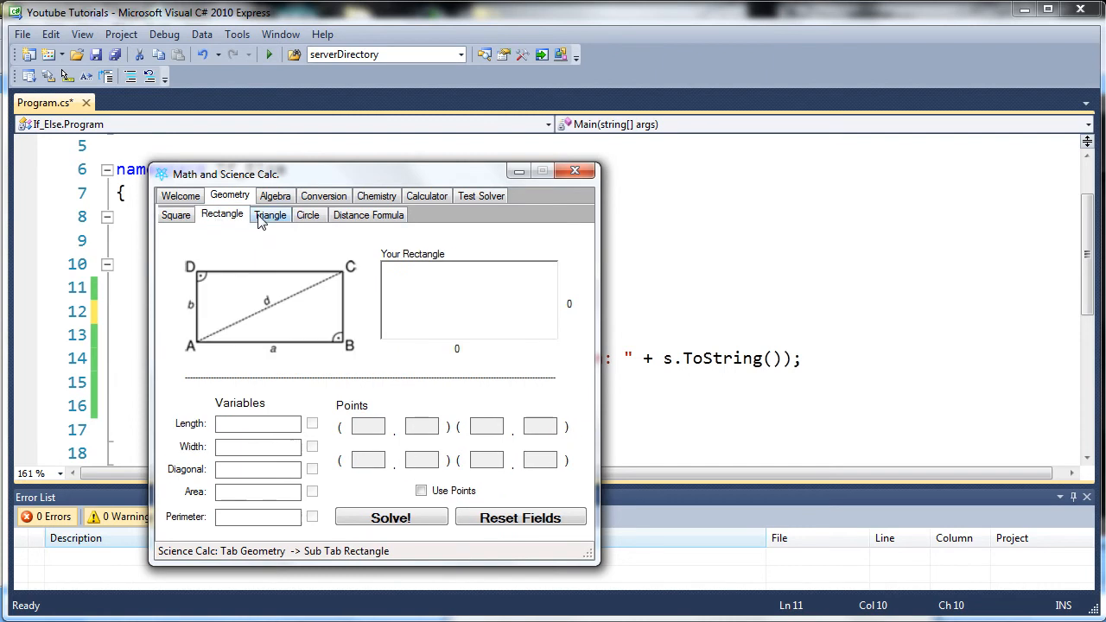
pyautogui.click(269, 214)
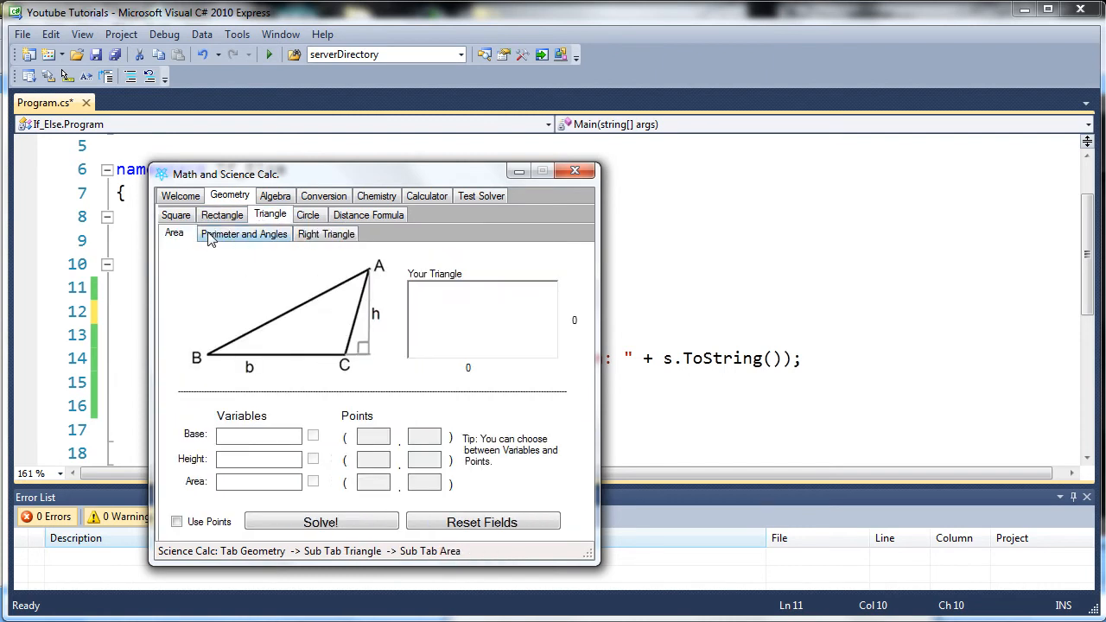
pyautogui.click(275, 196)
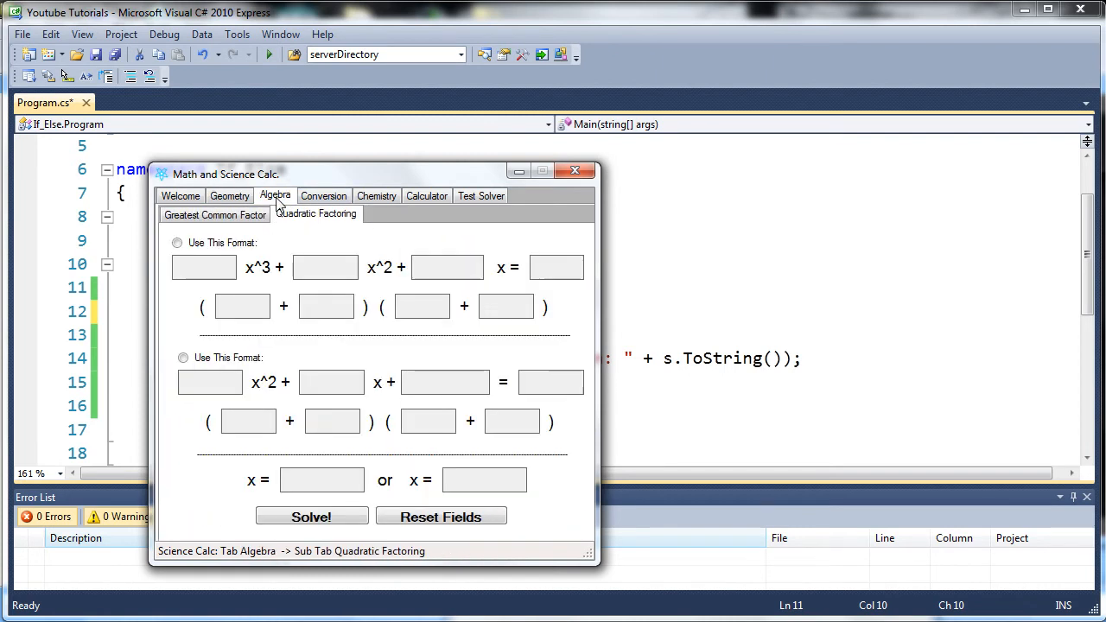
pyautogui.click(323, 195)
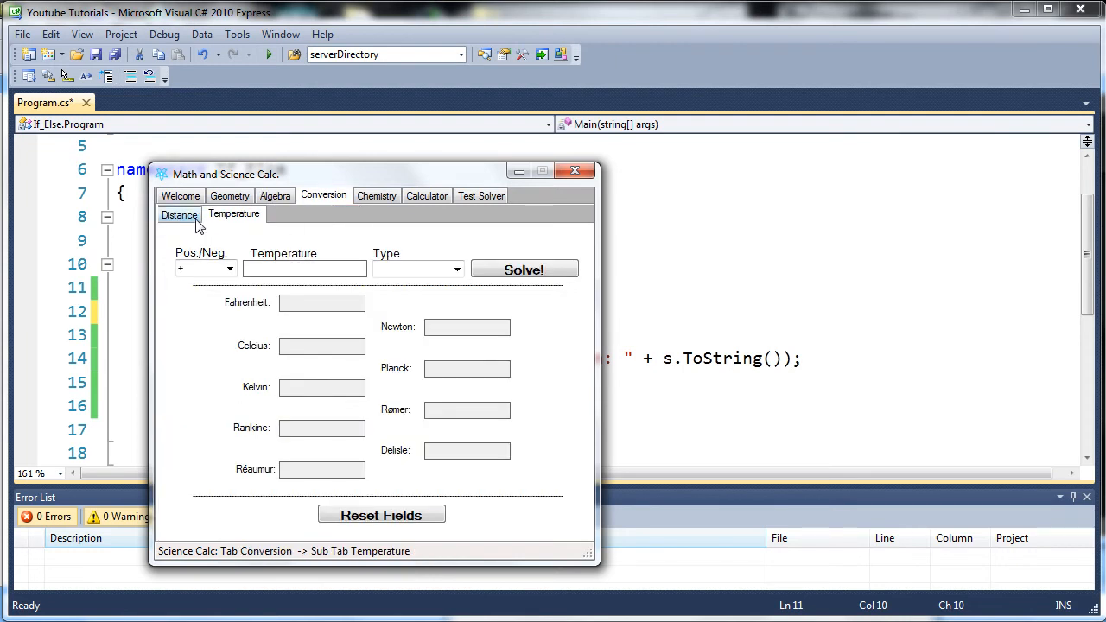
pyautogui.click(377, 196)
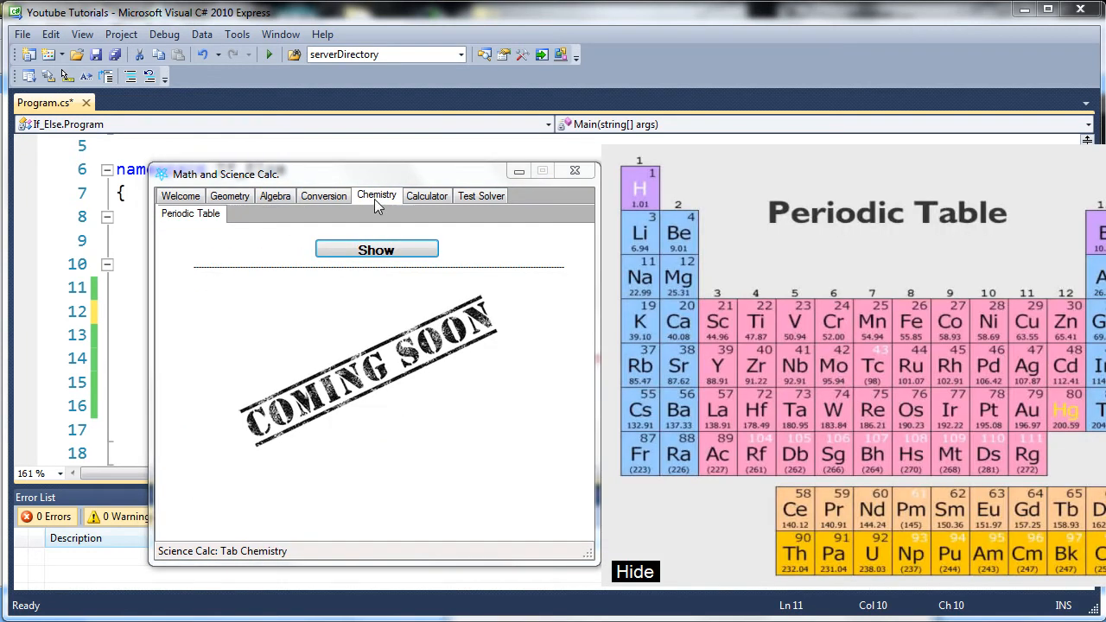
pyautogui.click(574, 172)
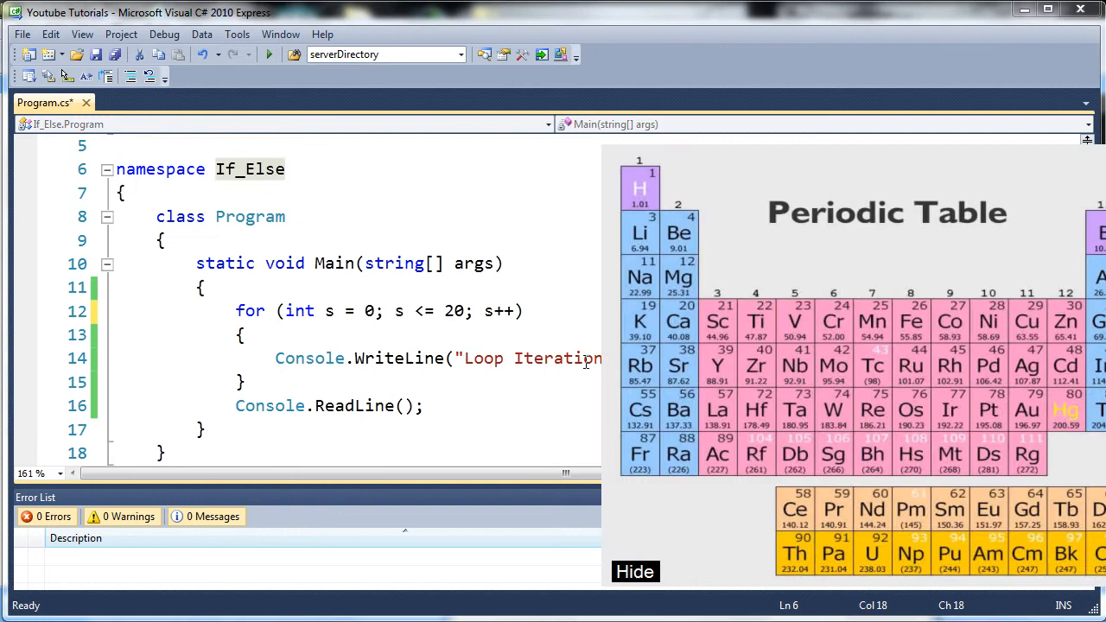
pyautogui.click(377, 196)
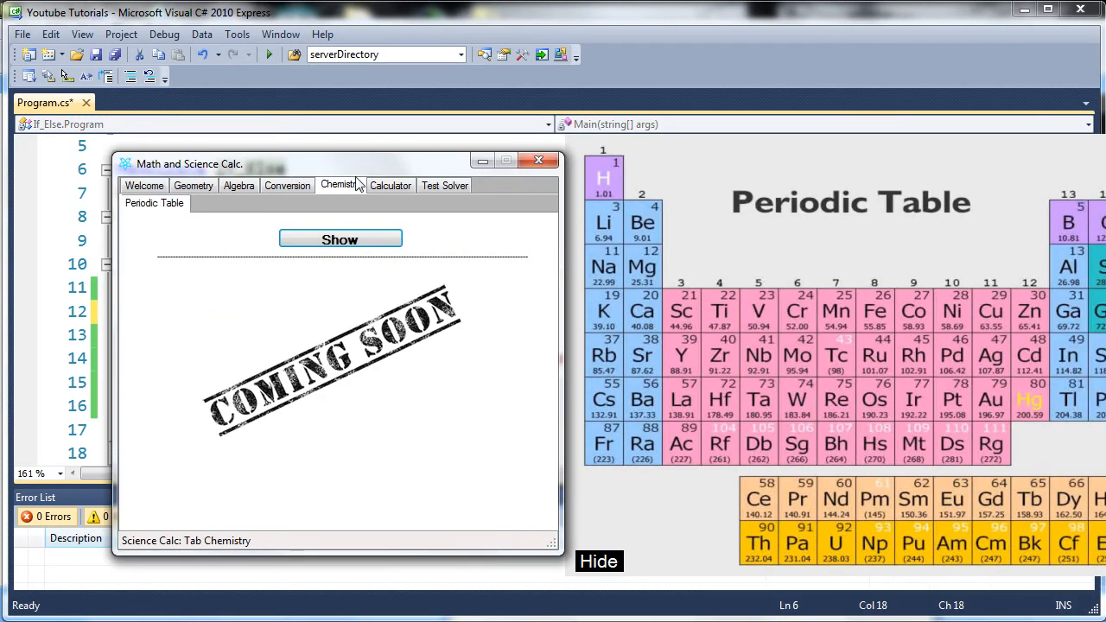
# Visit the test solver, dismiss the periodic table, and solve a square from its side length in the geometry tools
pyautogui.click(444, 185)
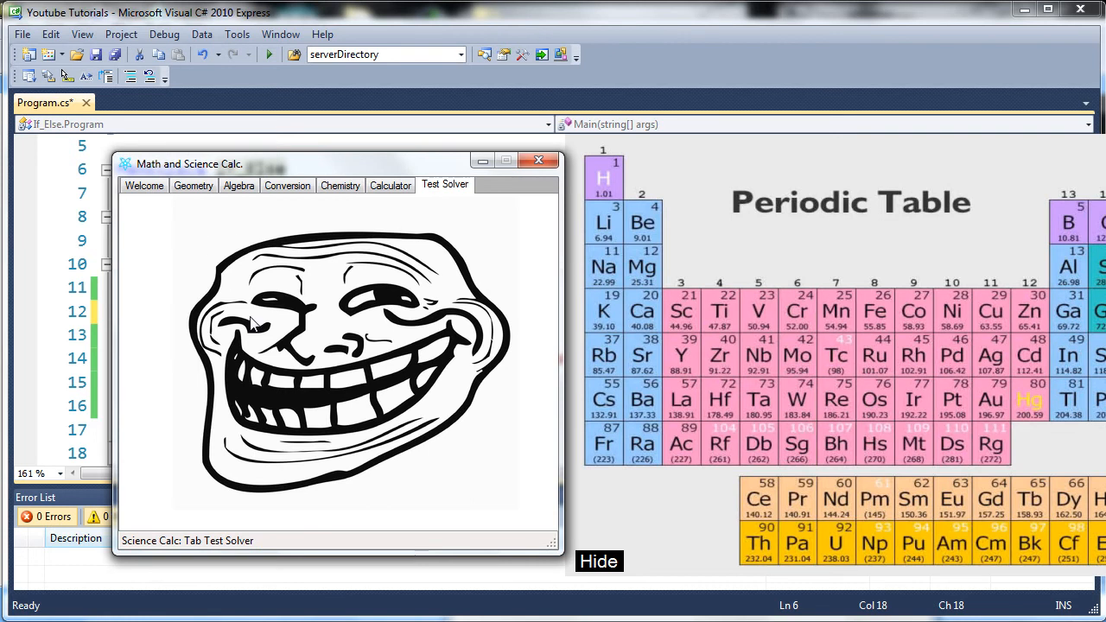
pyautogui.moveTo(266, 363)
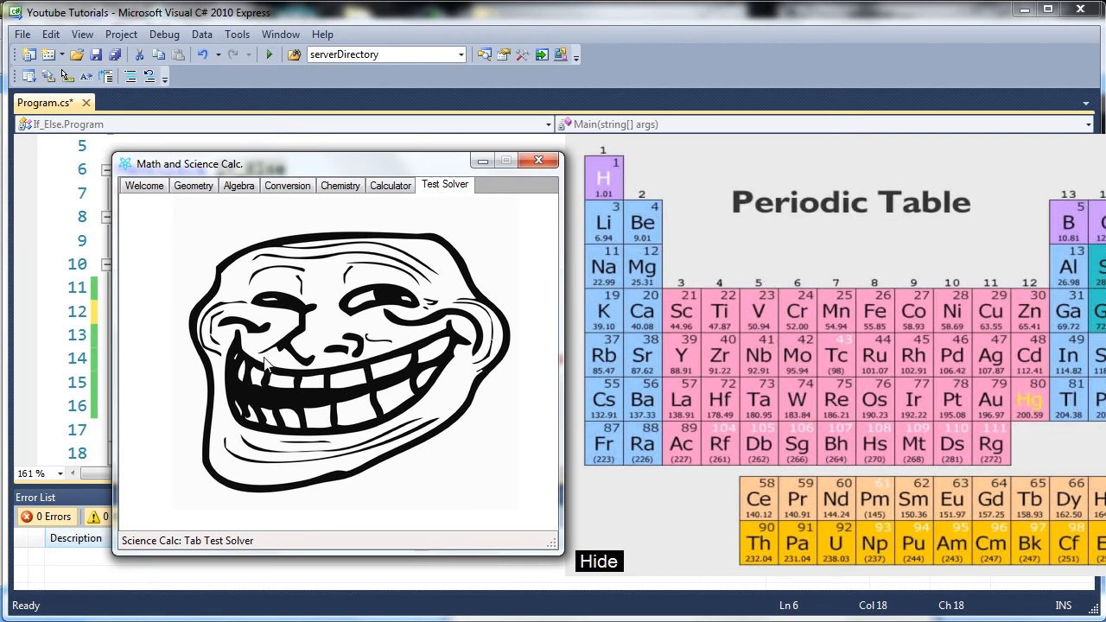
pyautogui.click(145, 185)
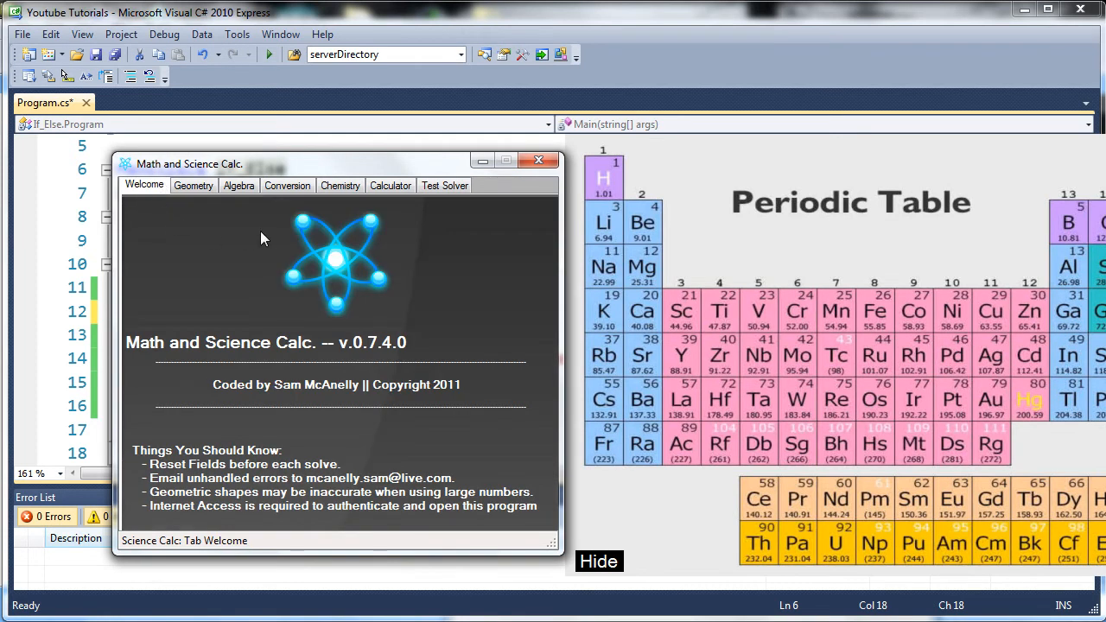
pyautogui.click(598, 562)
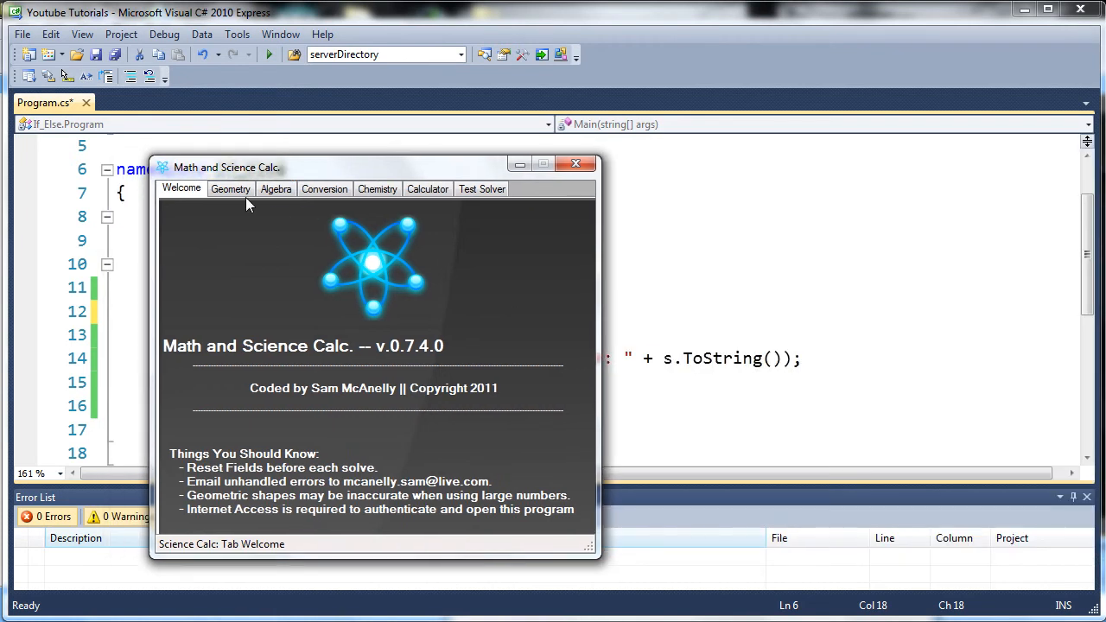
pyautogui.click(231, 188)
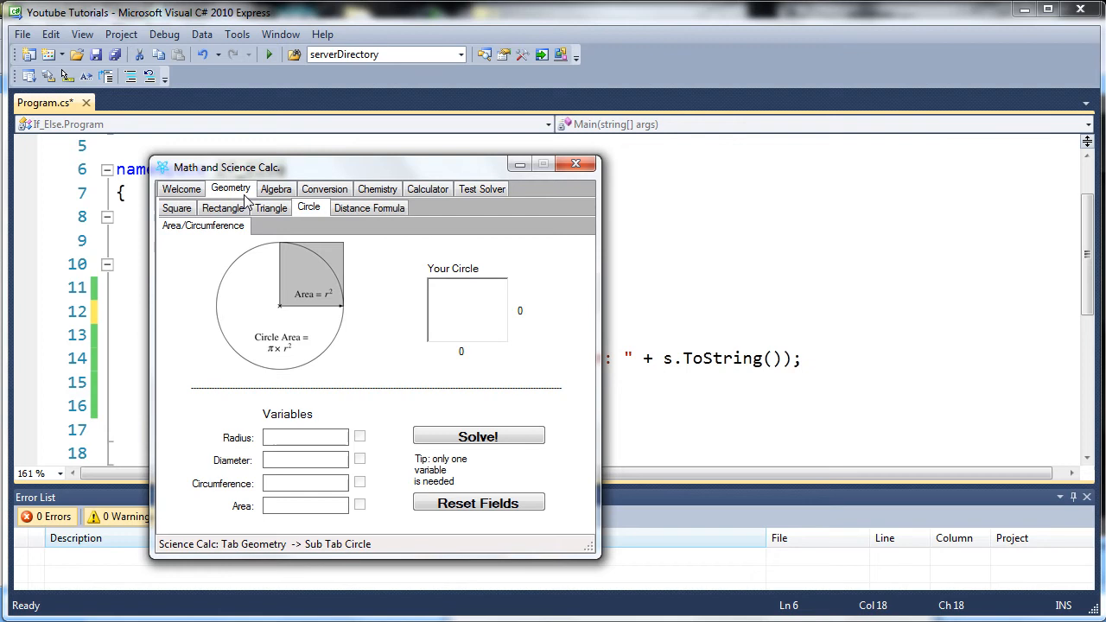
pyautogui.click(176, 208)
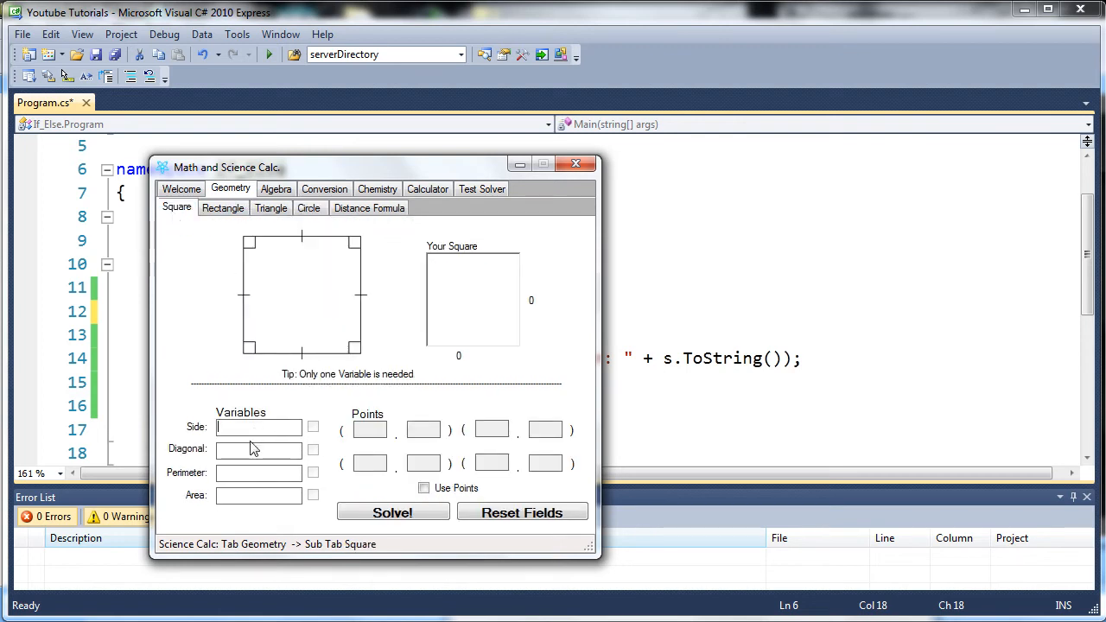
pyautogui.click(392, 511)
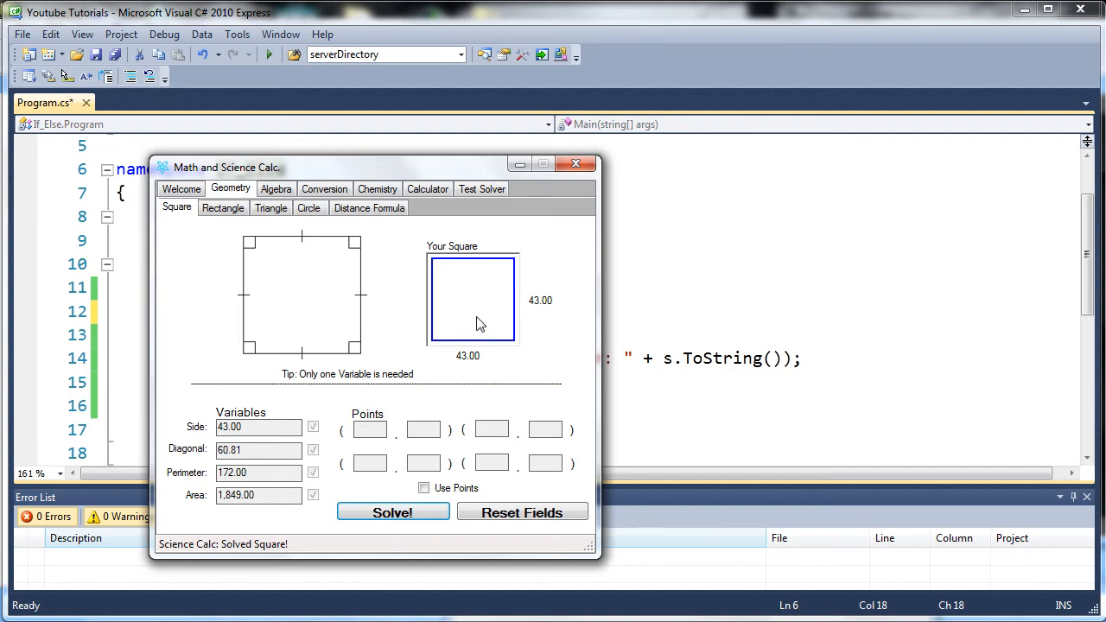
# Compute a triangle's area from the value 32, then return to the welcome page
pyautogui.click(269, 207)
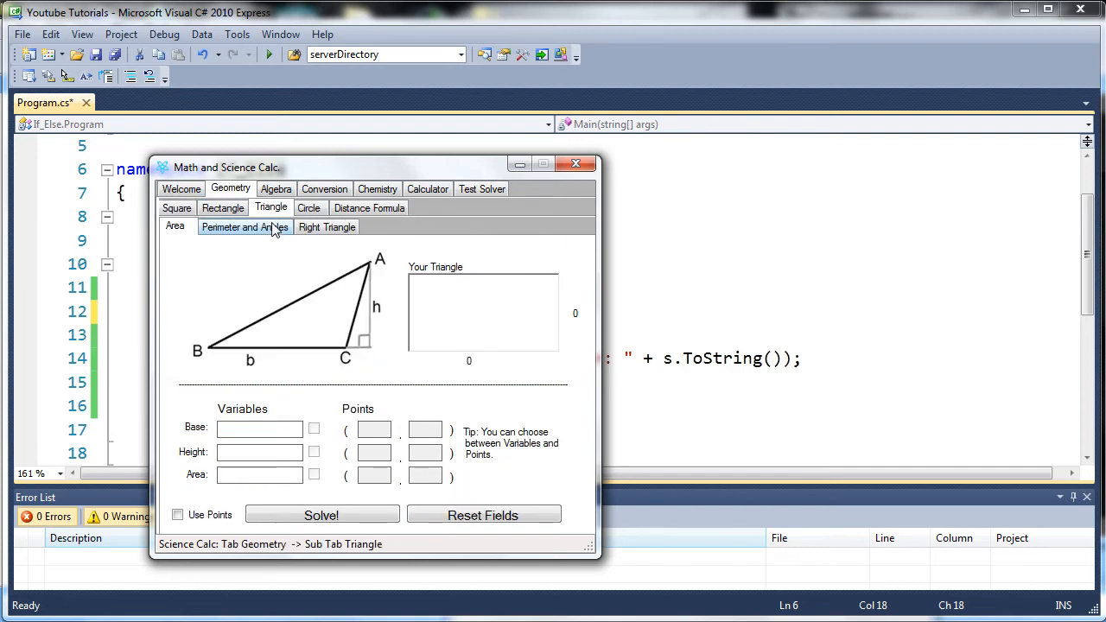
pyautogui.click(174, 224)
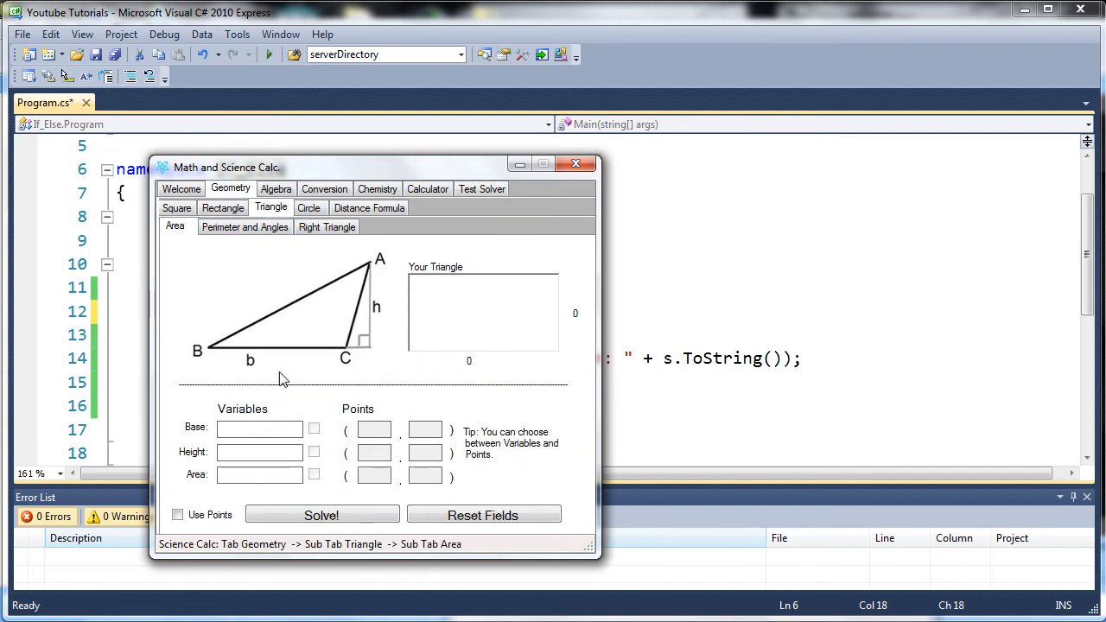
pyautogui.write('32')
pyautogui.write('123')
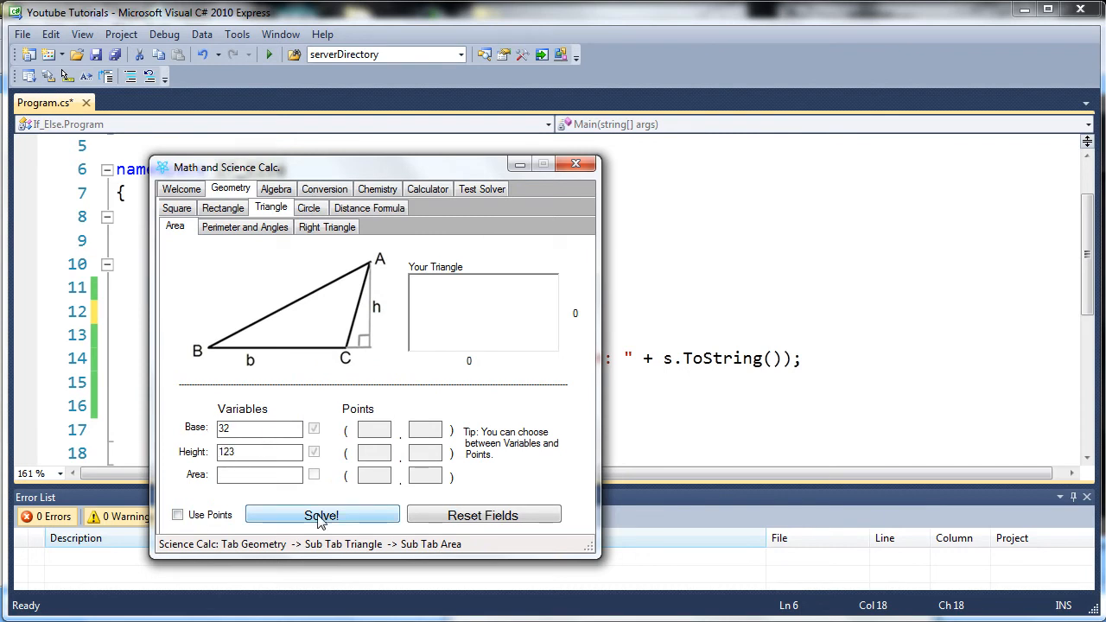
pyautogui.click(322, 515)
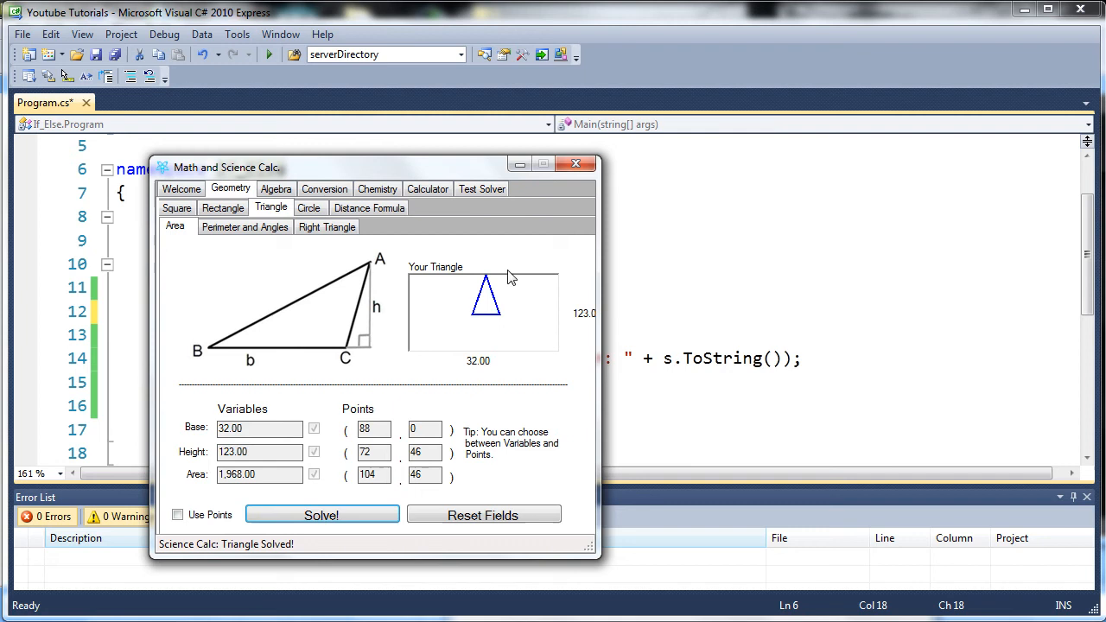
pyautogui.moveTo(377, 332)
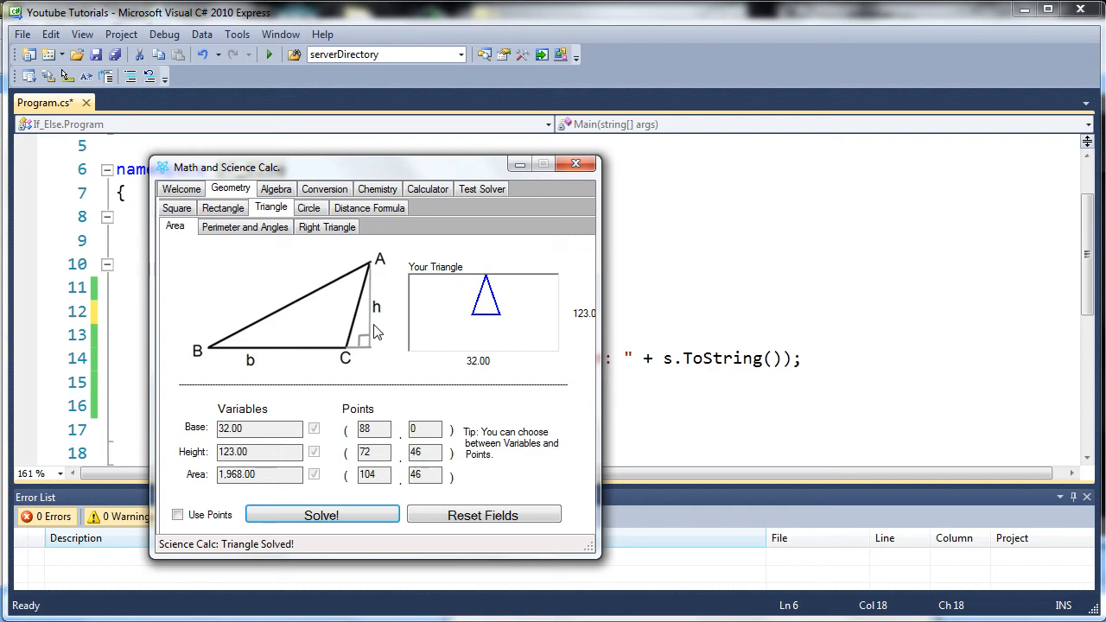
pyautogui.moveTo(688, 73)
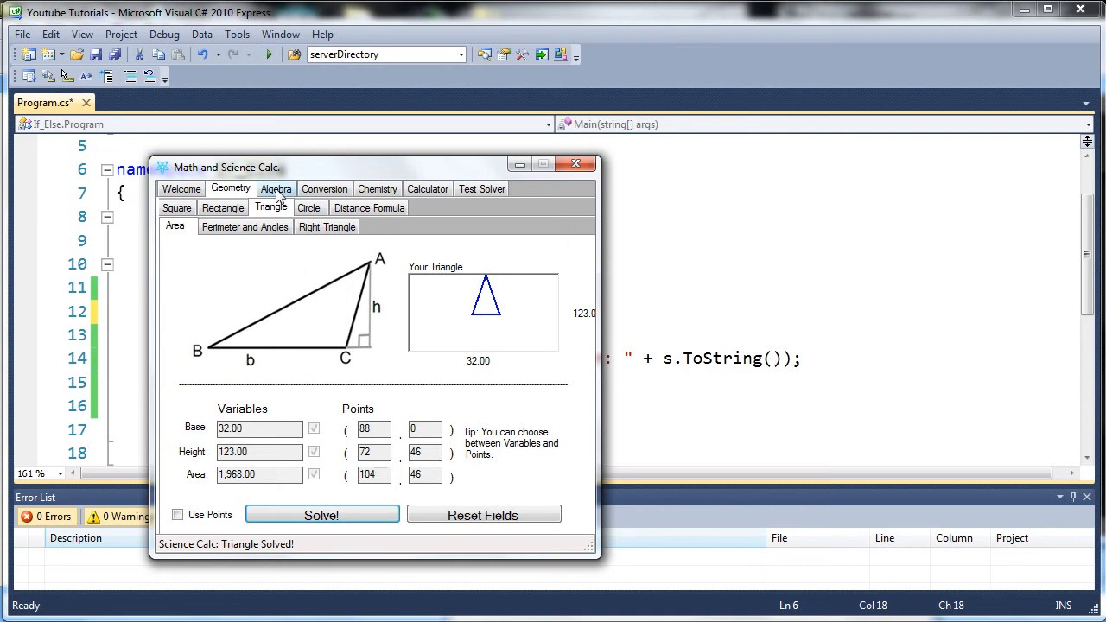
pyautogui.click(180, 188)
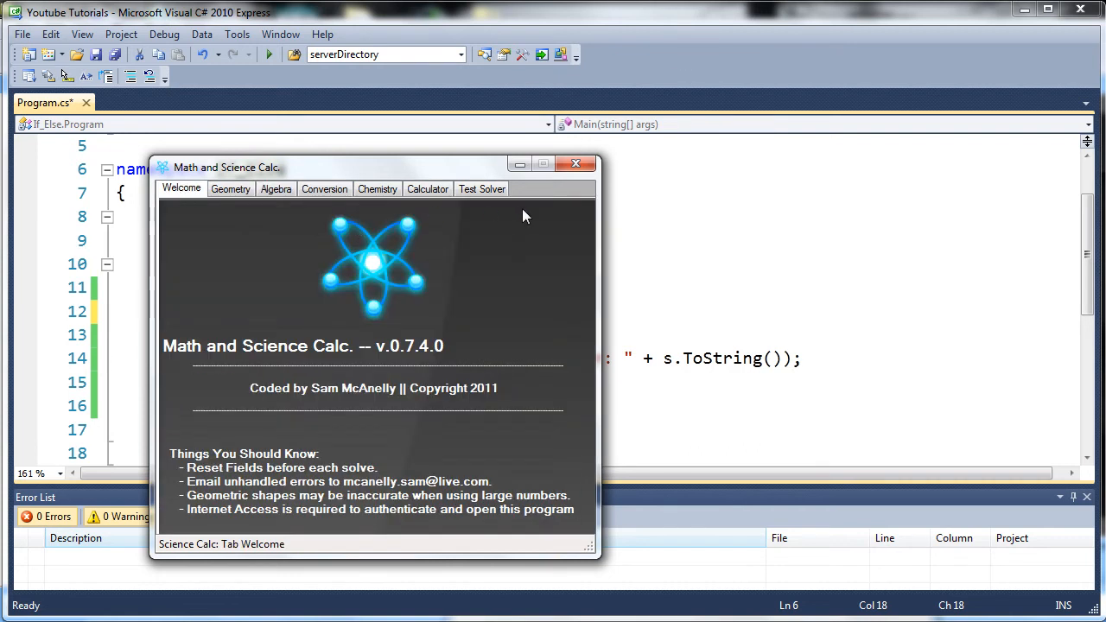
# Back in the C# editor, place the cursor after s++ in the for loop header ready to delete the ++
pyautogui.click(576, 165)
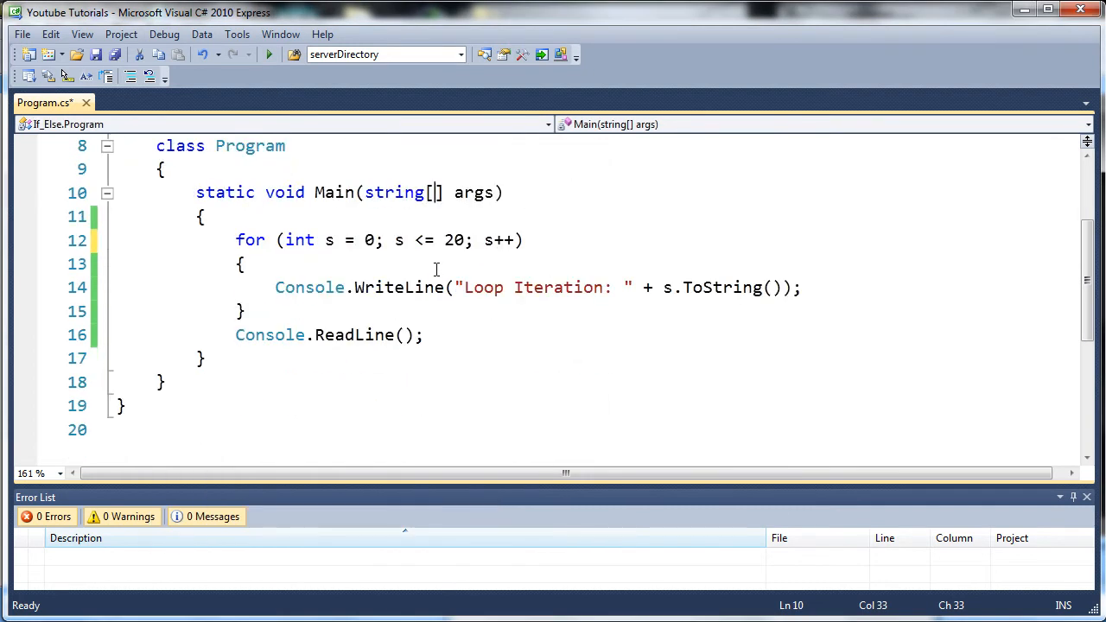
pyautogui.moveTo(408, 257)
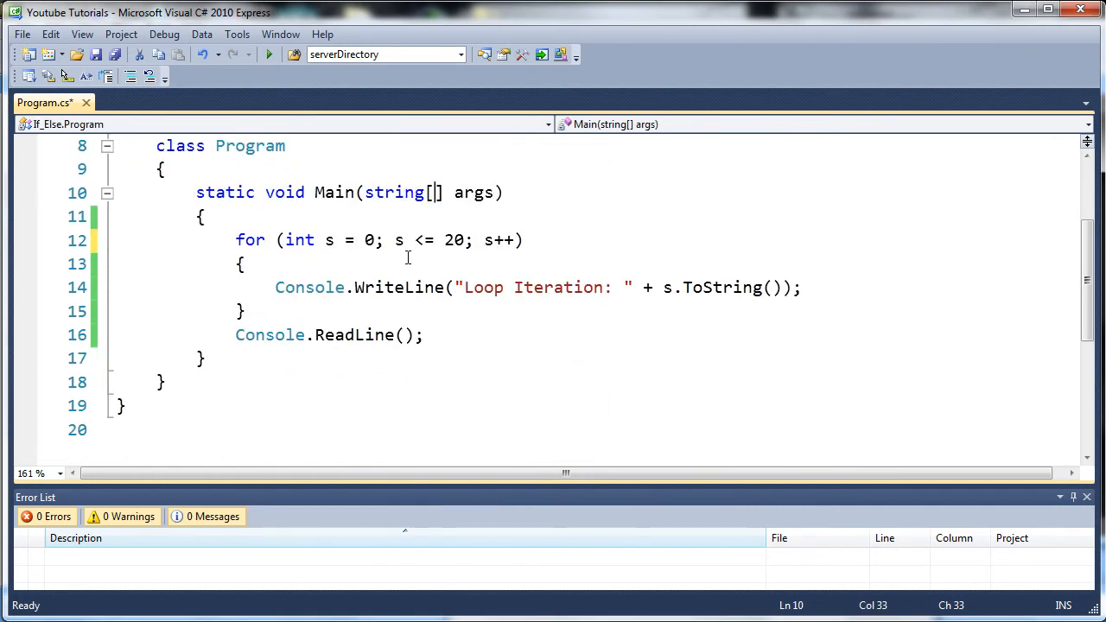
pyautogui.moveTo(235, 240); pyautogui.dragTo(246, 311)
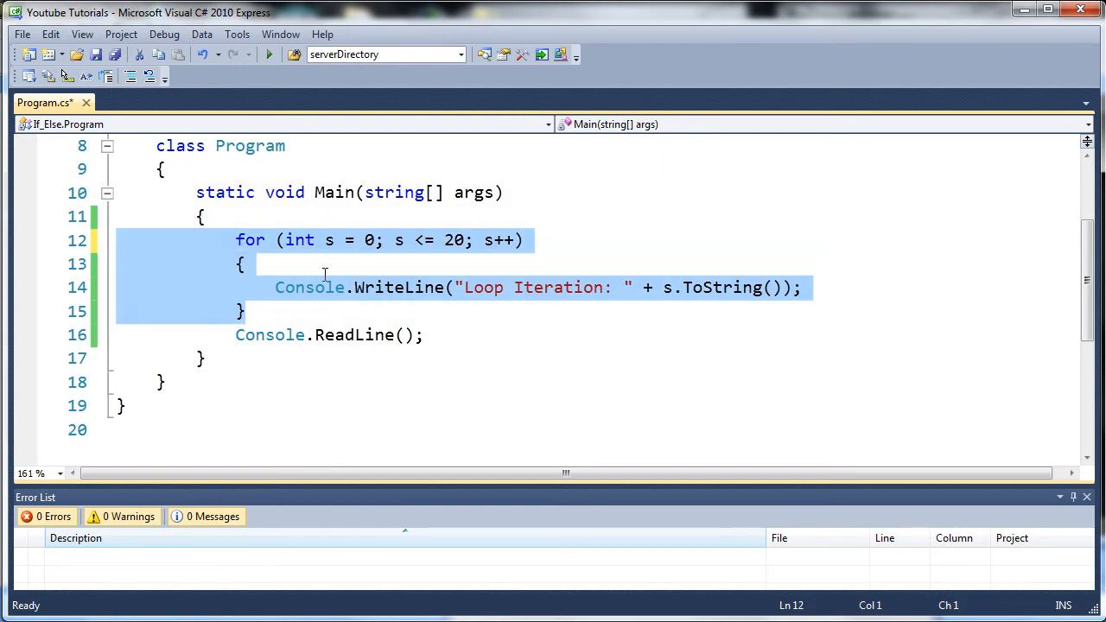
pyautogui.click(308, 240)
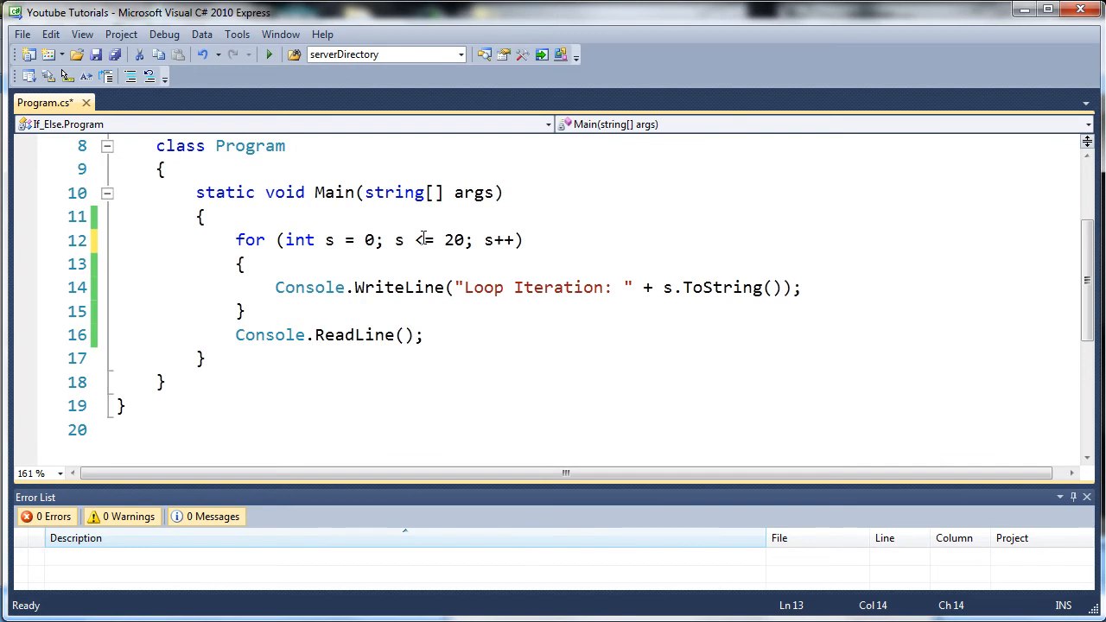
pyautogui.click(487, 239)
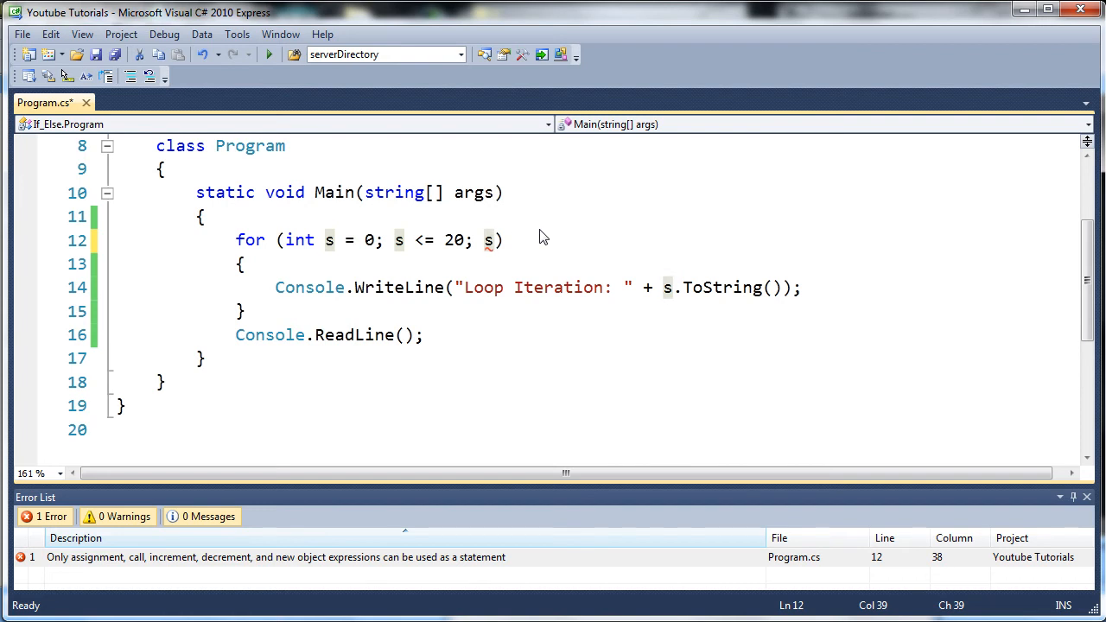
pyautogui.write('+=2')
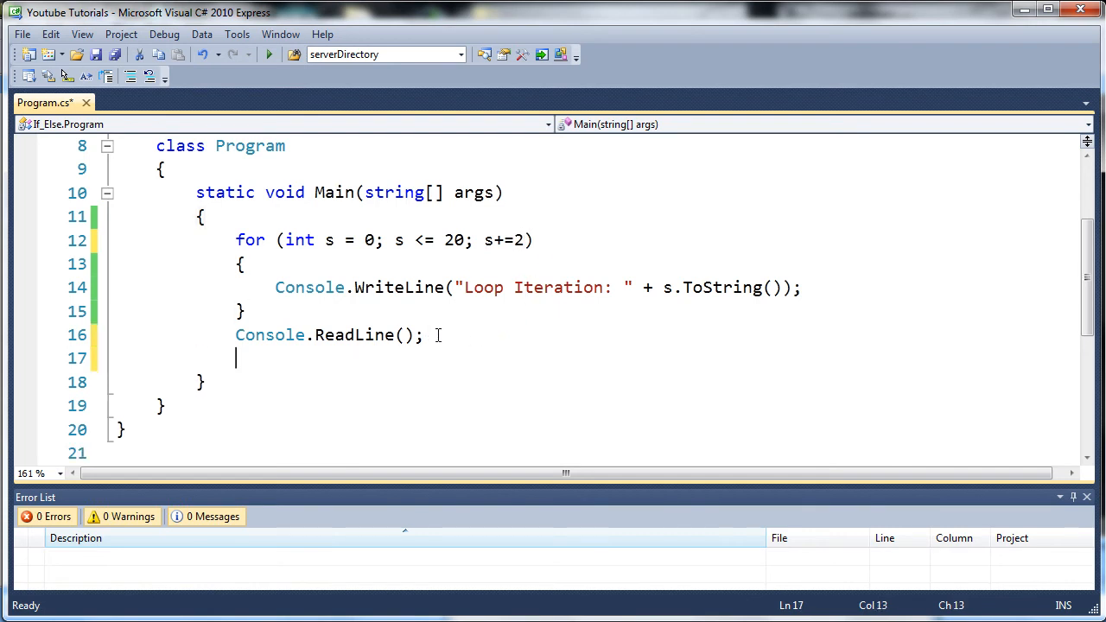
pyautogui.write('swit')
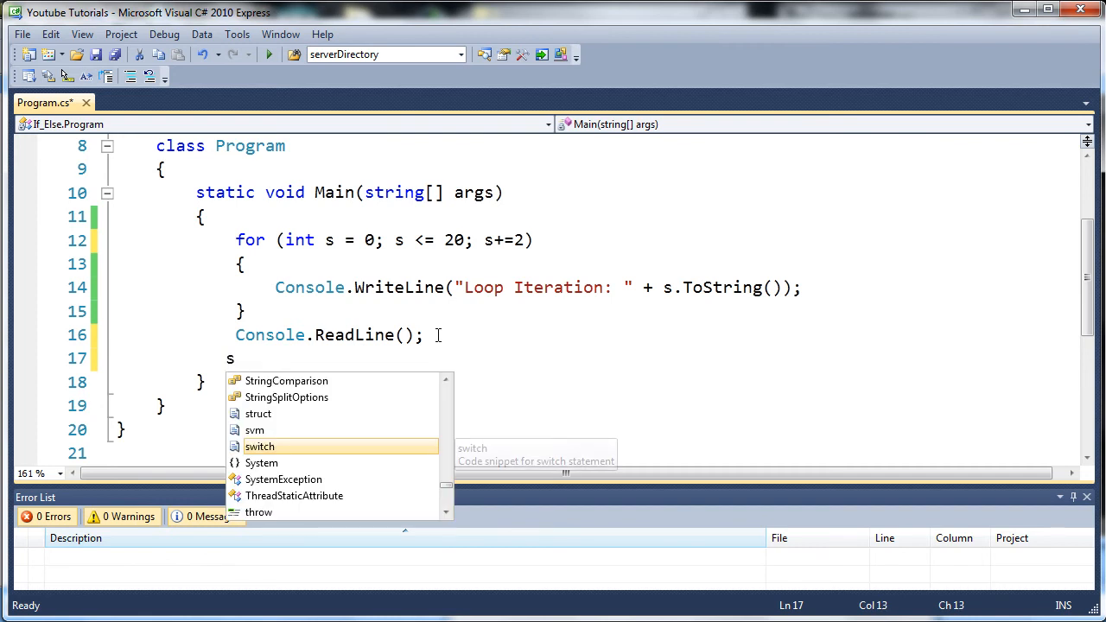
pyautogui.write('f')
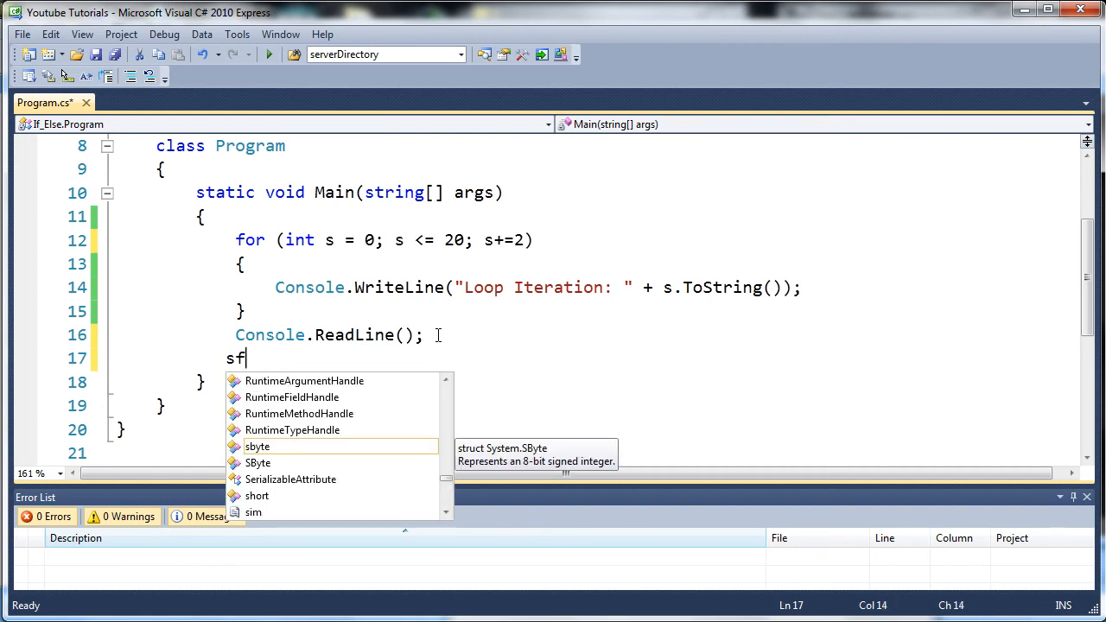
pyautogui.write('int')
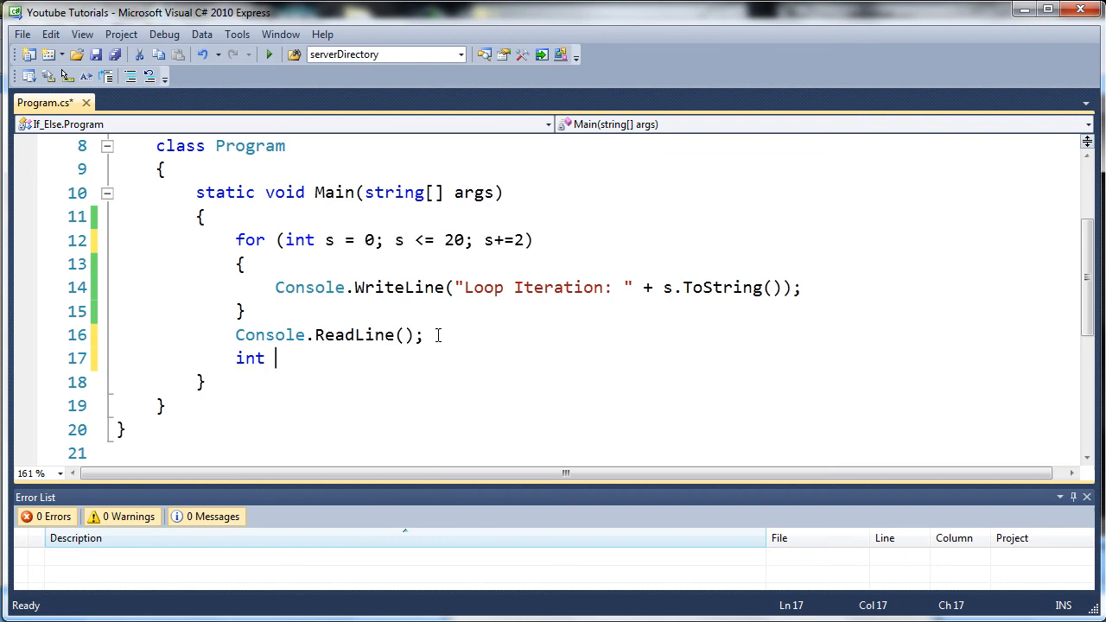
pyautogui.write('s = sim')
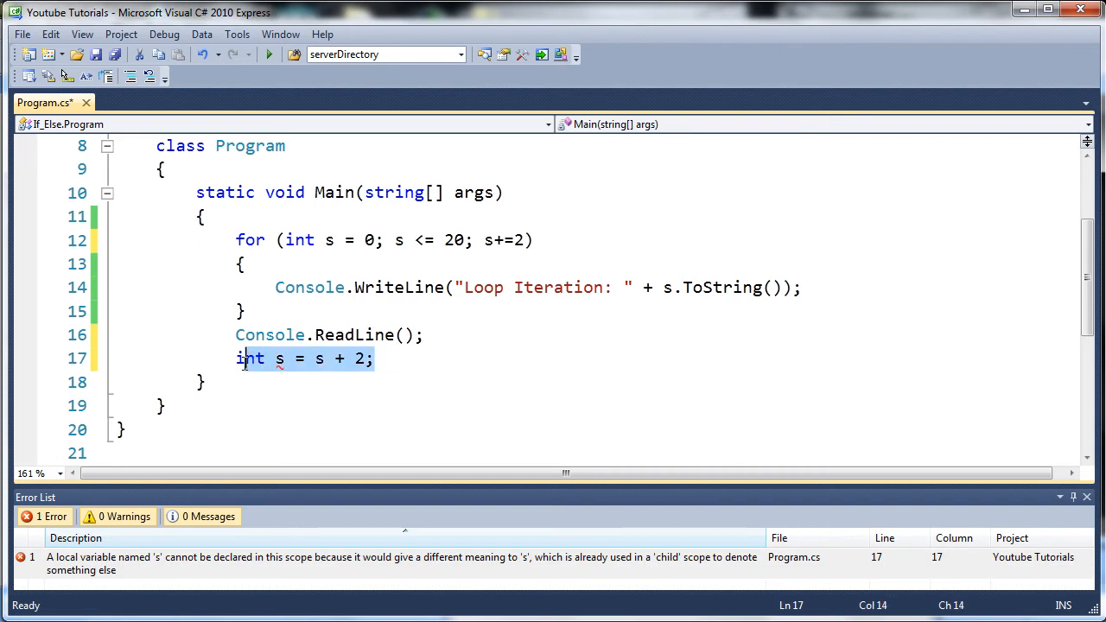
pyautogui.press('Delete')
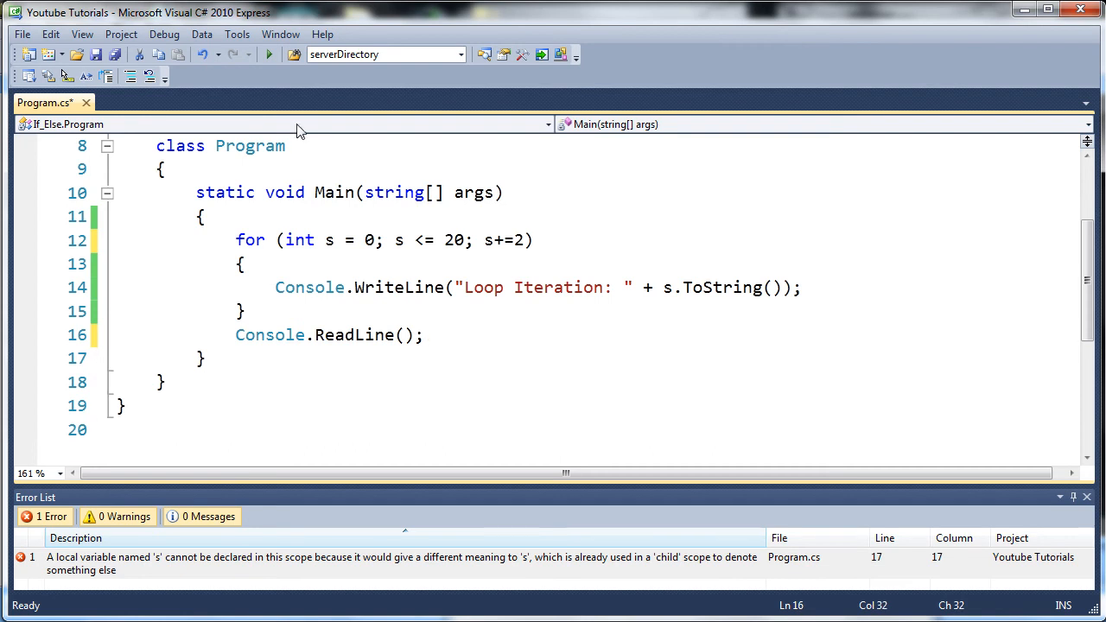
# Run the program, view iterations 0 through 20 by twos, and close the console window
pyautogui.click(269, 53)
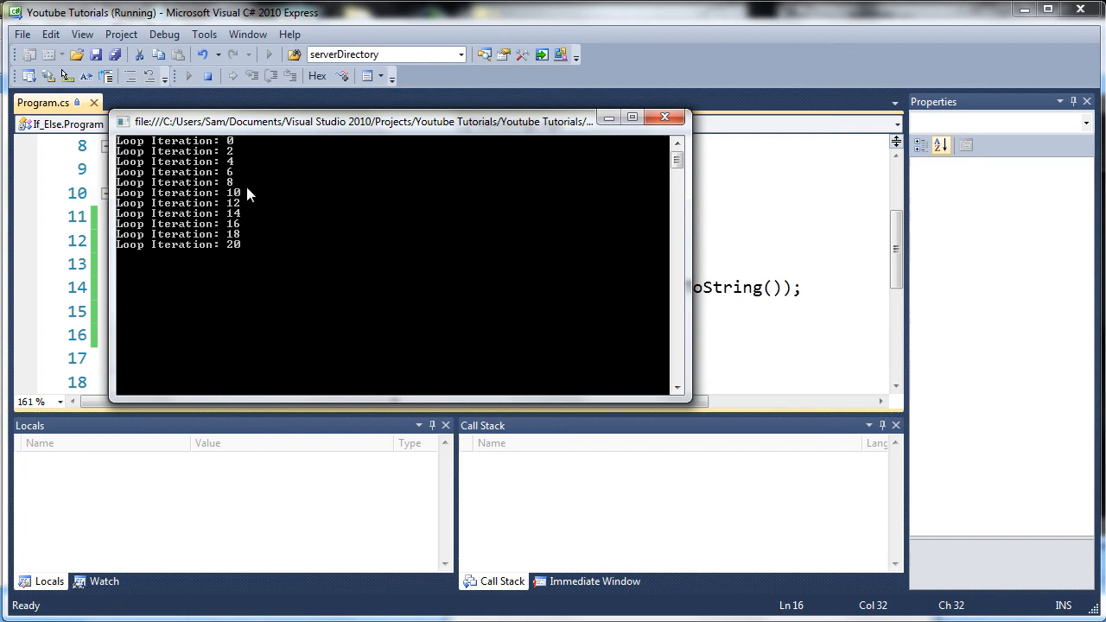
pyautogui.moveTo(666, 117)
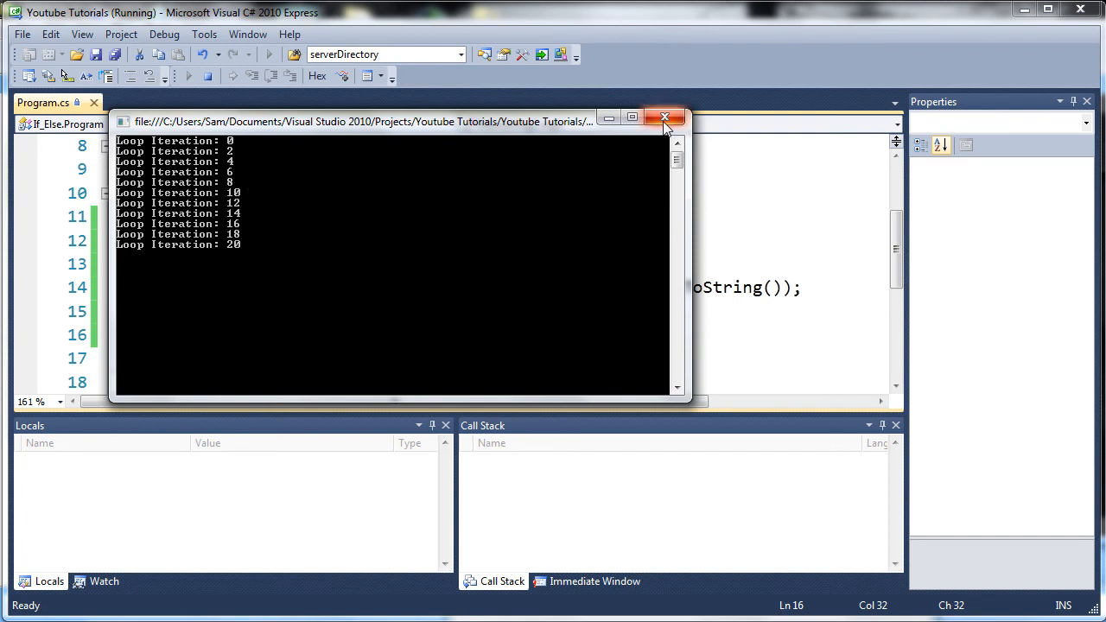
pyautogui.click(663, 118)
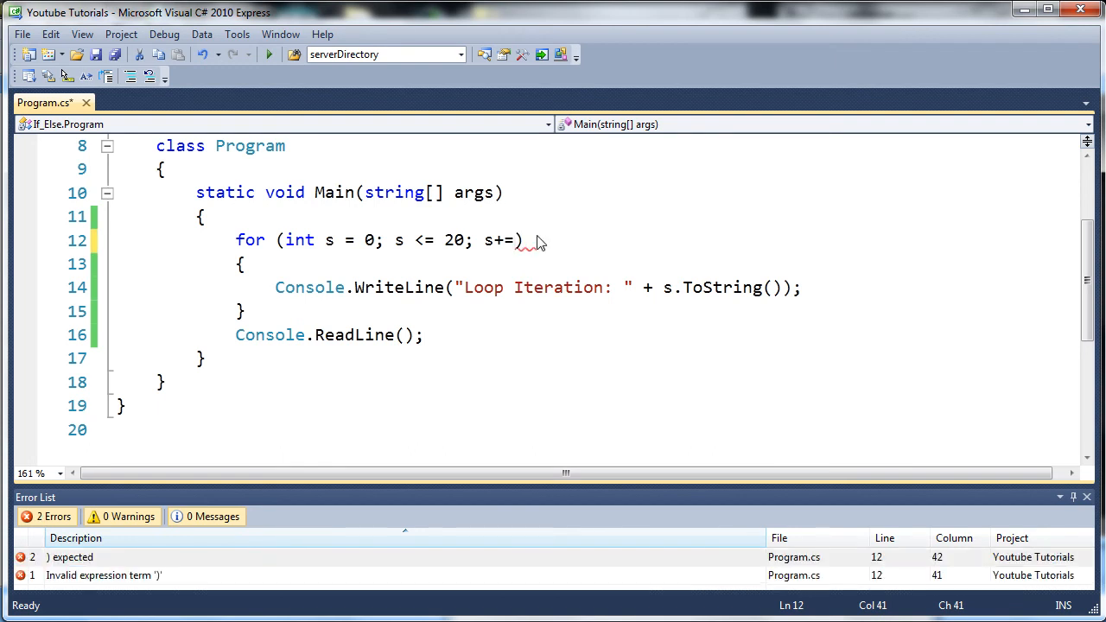
# Set the loop step to s+=7, run it to print 0, 7, 14, then strip the step back to 's'
pyautogui.write('7')
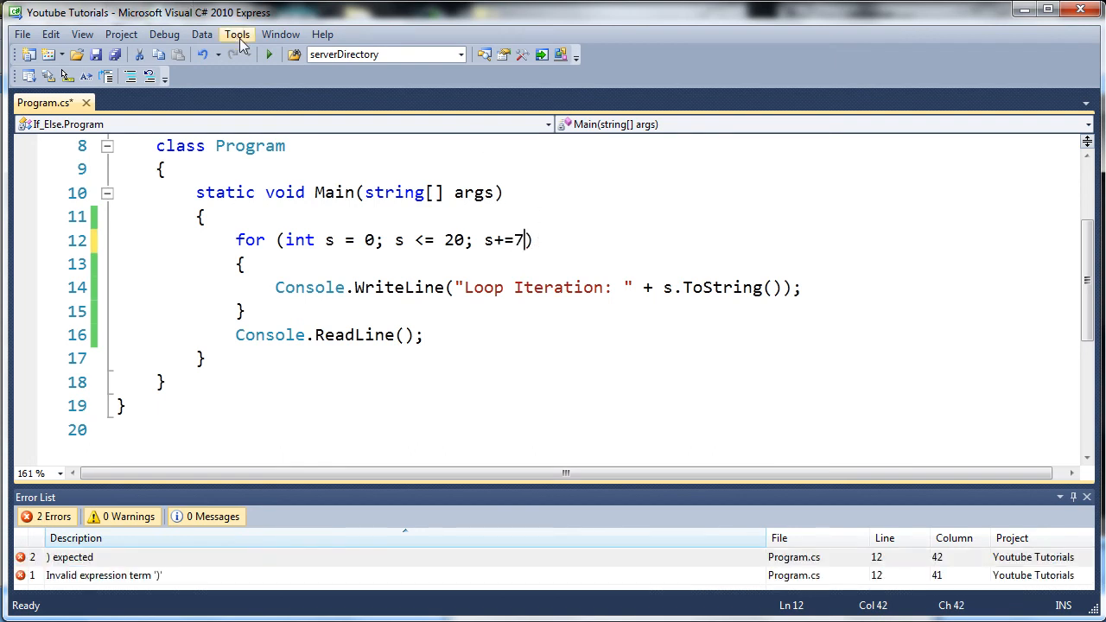
pyautogui.click(269, 53)
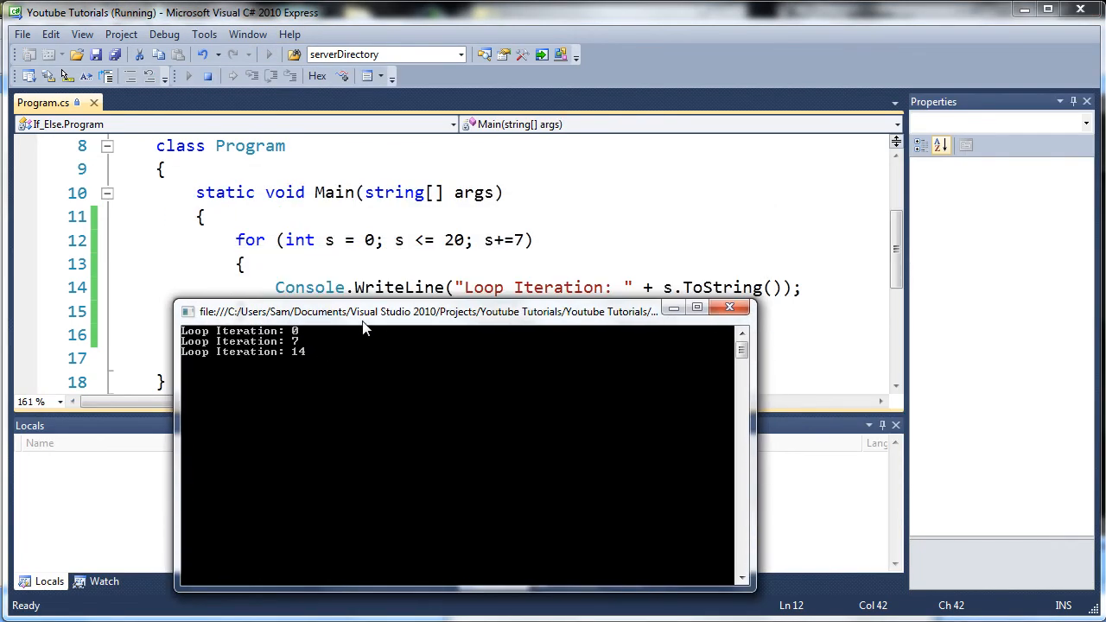
pyautogui.moveTo(364, 336)
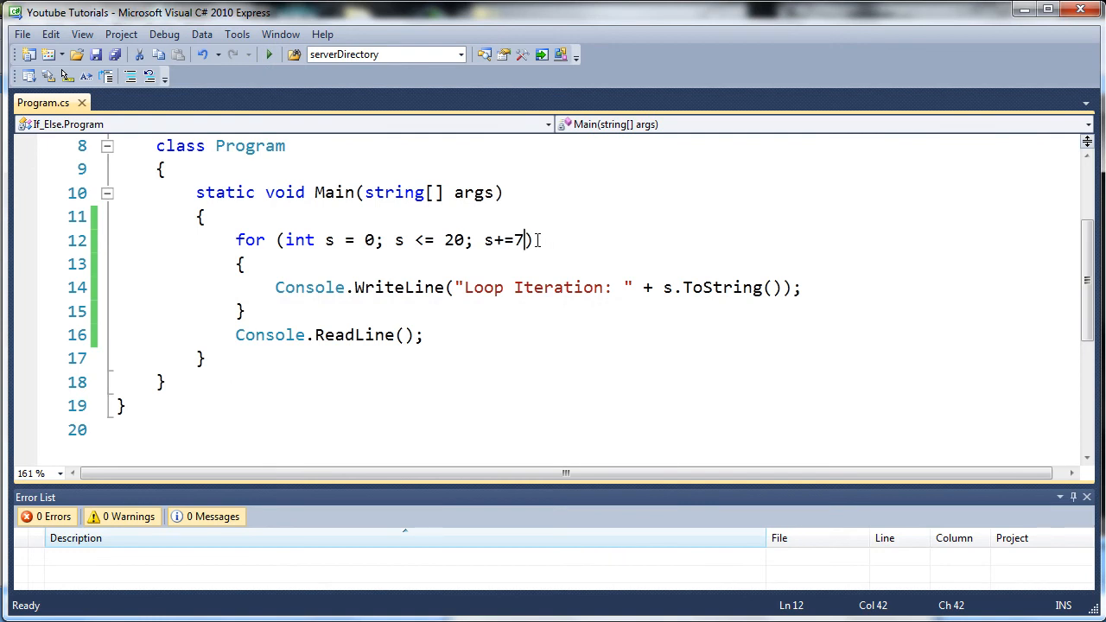
pyautogui.press('BackSpace')
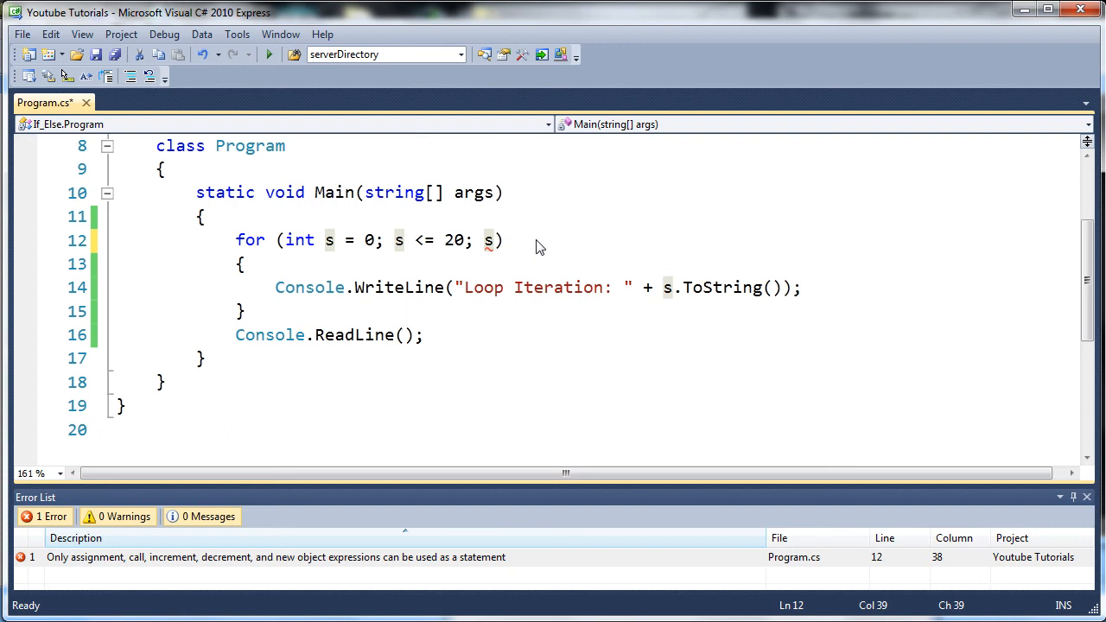
# Rewrite the loop as for (int s = 20; s >= 0; s--) and run it, printing 20 down to 0
pyautogui.write('--')
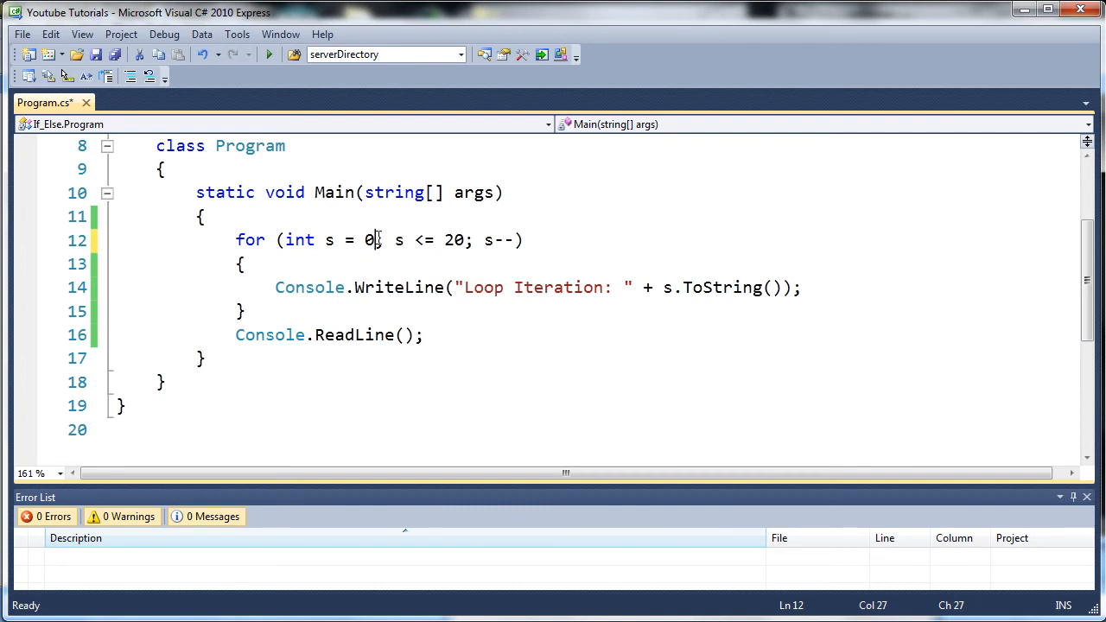
pyautogui.write('20')
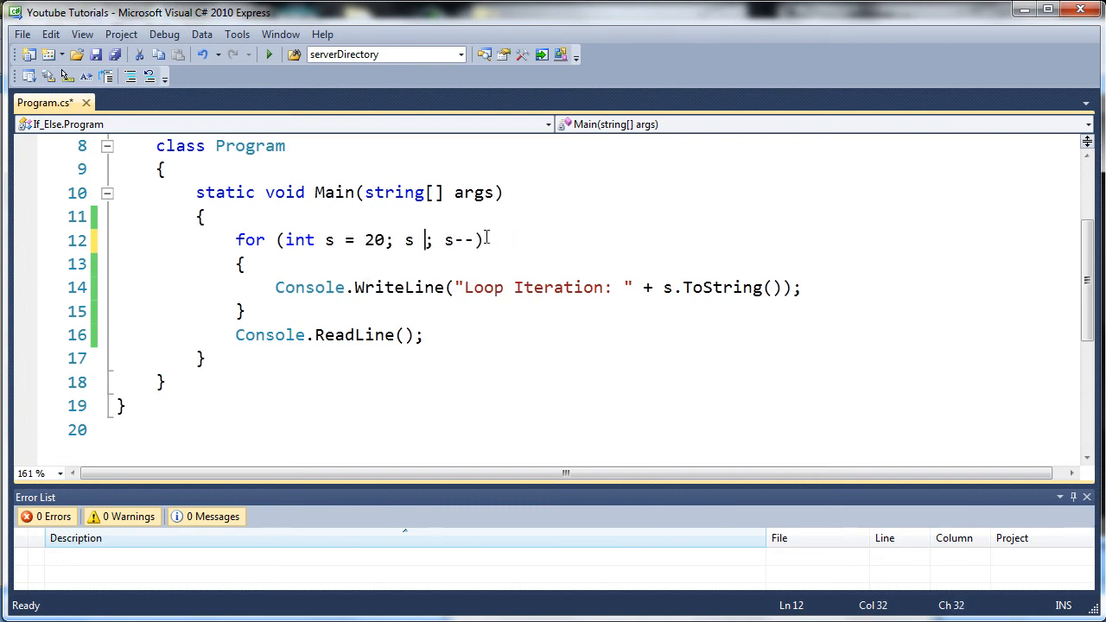
pyautogui.write('>= 0')
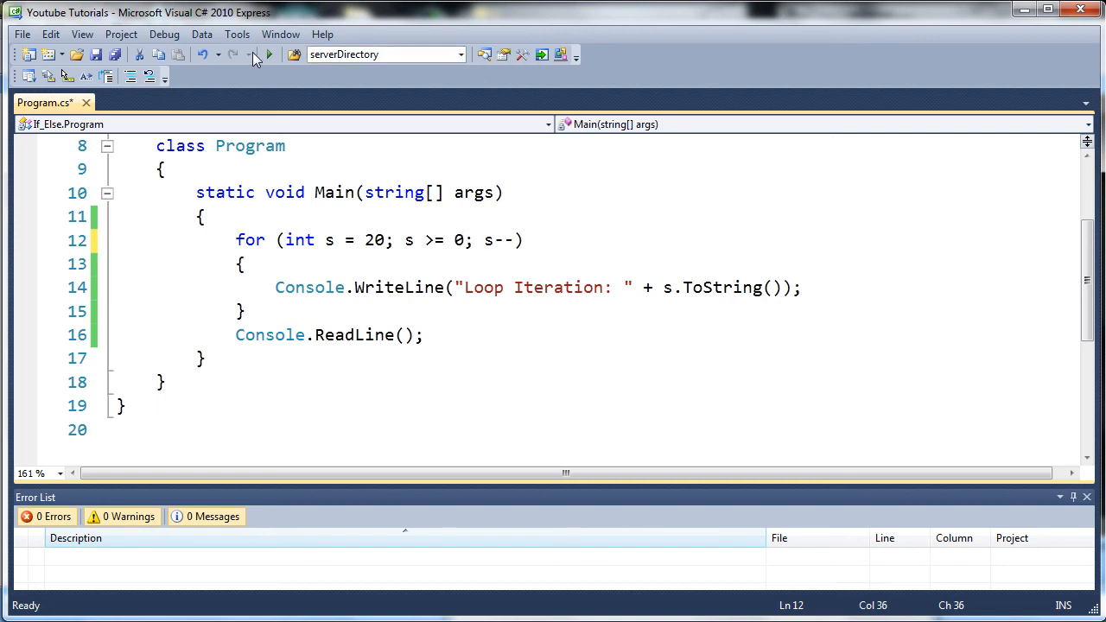
pyautogui.click(269, 53)
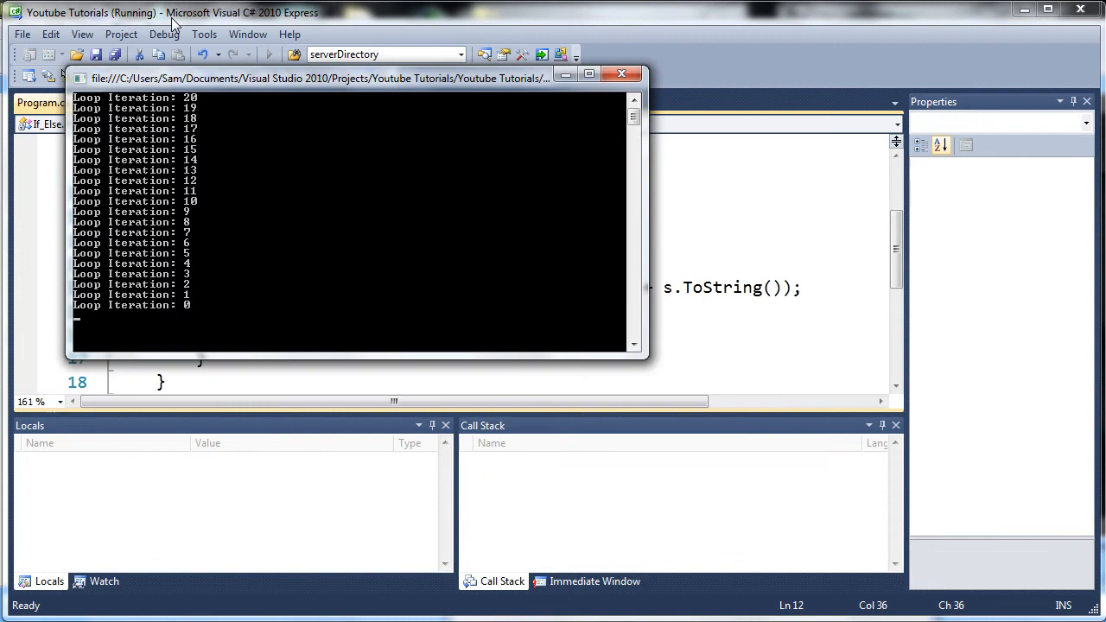
pyautogui.moveTo(197, 190)
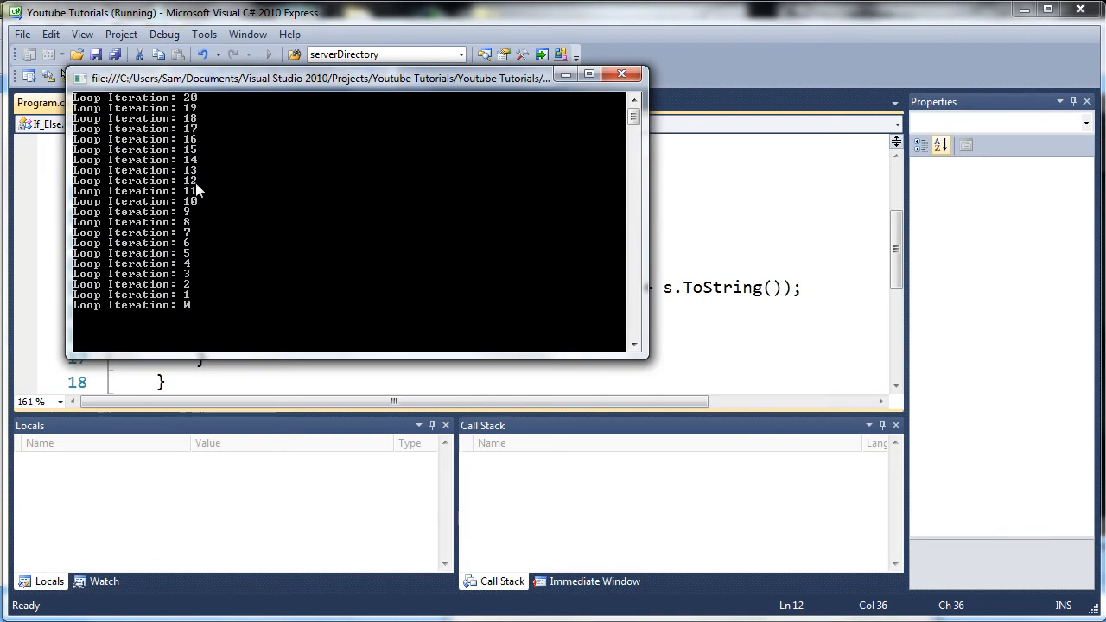
pyautogui.moveTo(532, 230)
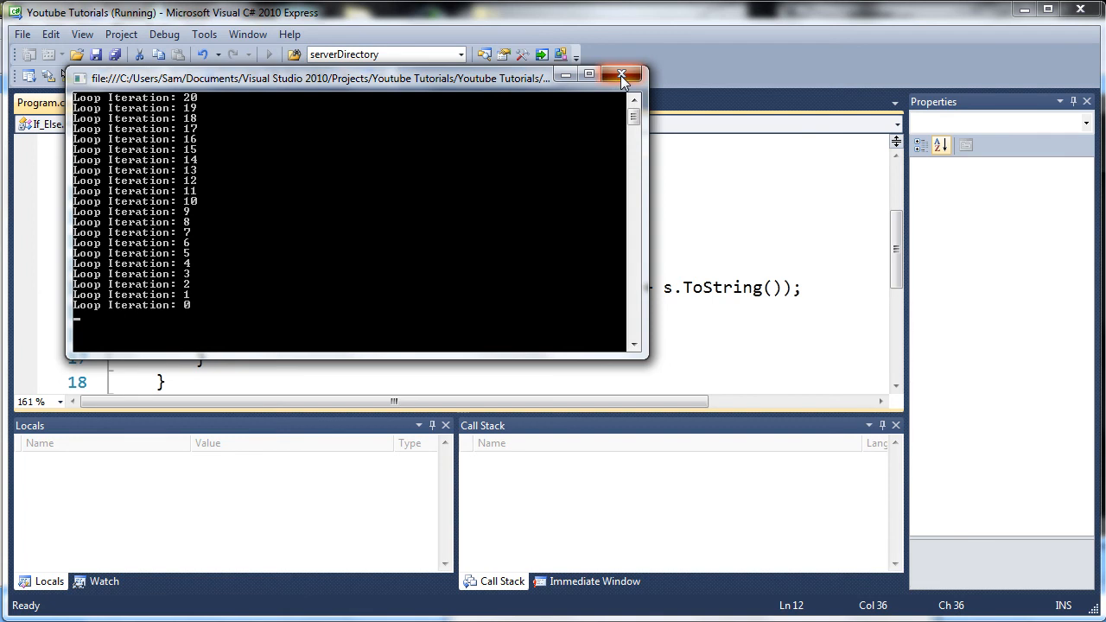
pyautogui.click(621, 75)
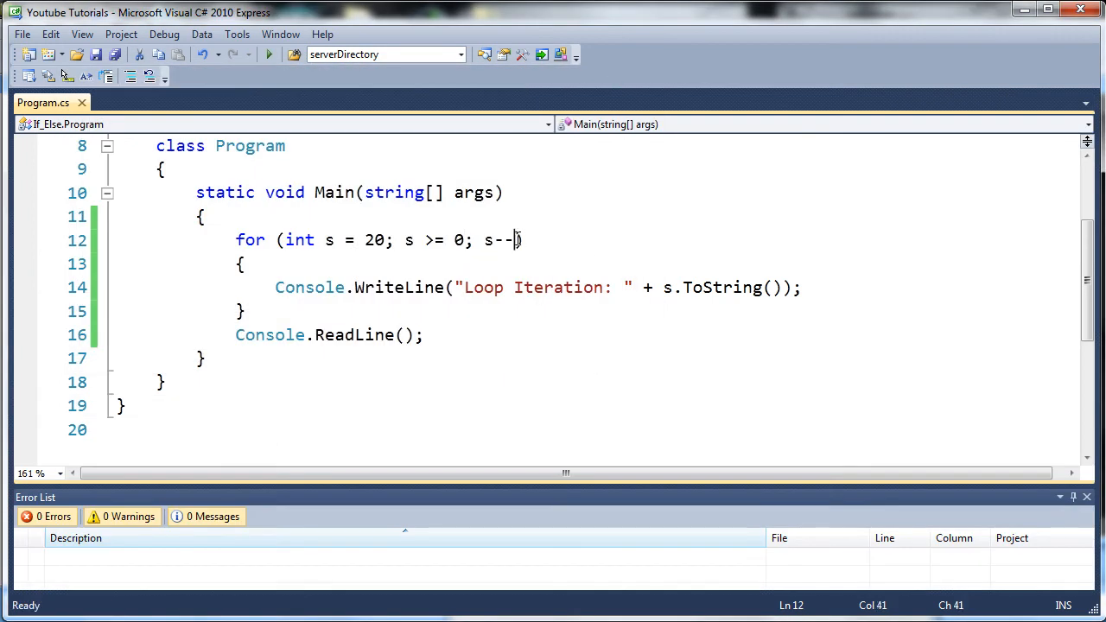
# Change the step to s -= 4 and run it, printing 20, 16, 12, 8, 4, 0
pyautogui.write('=')
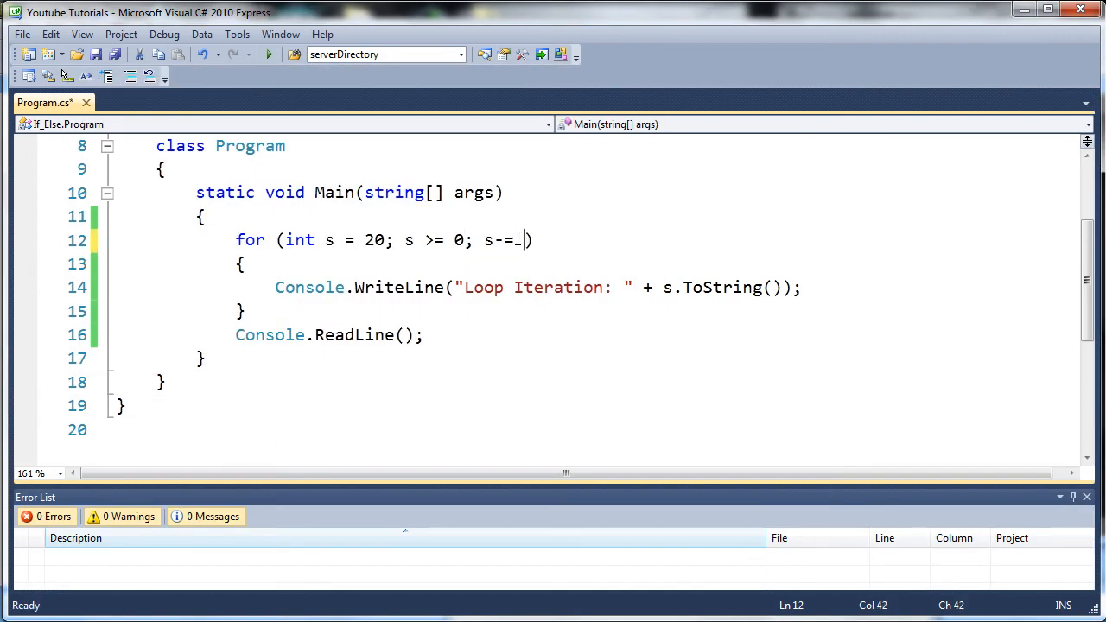
pyautogui.write('4')
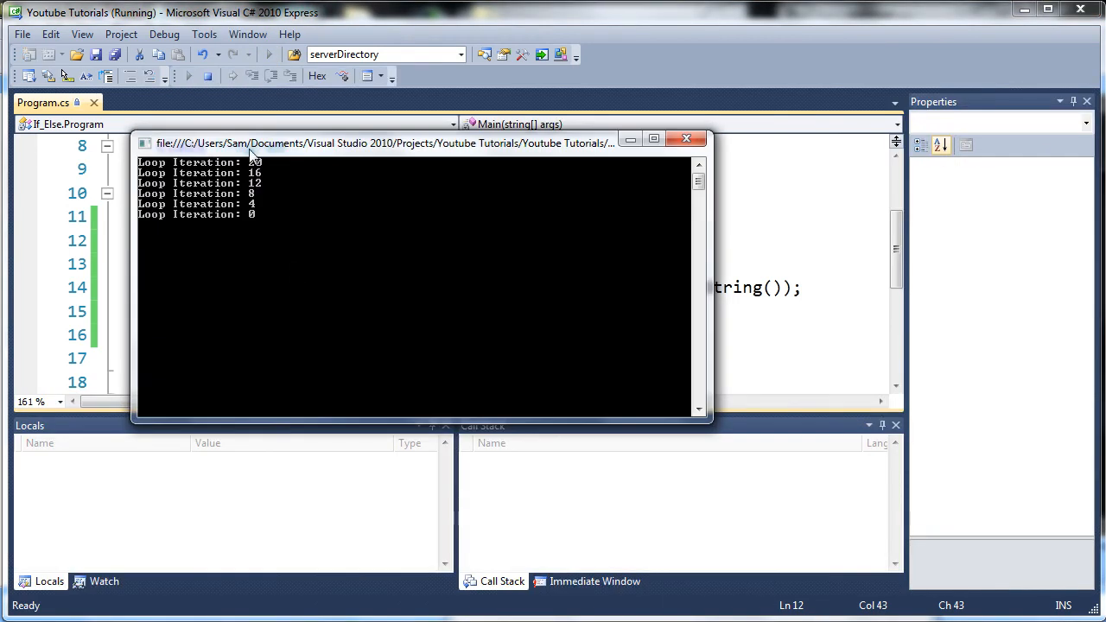
pyautogui.moveTo(256, 221)
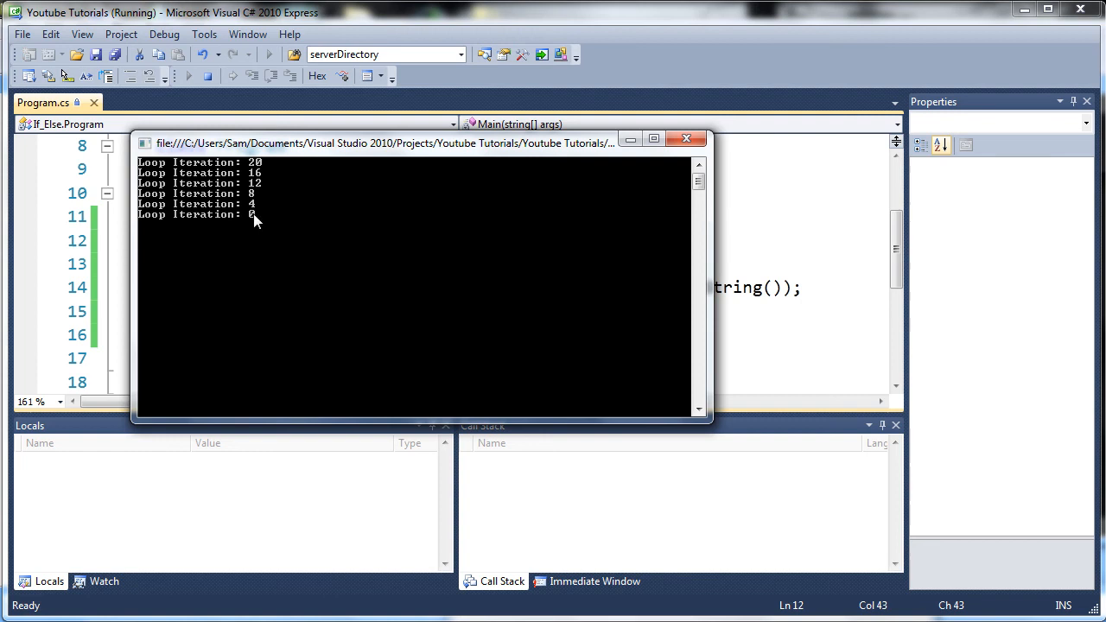
pyautogui.moveTo(684, 138)
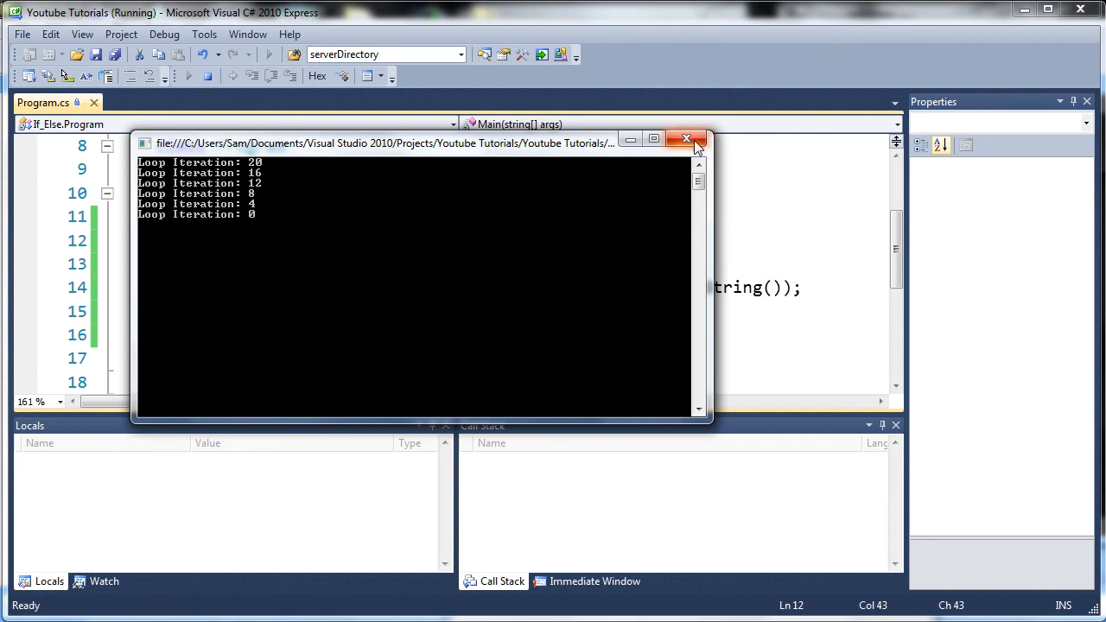
pyautogui.click(686, 138)
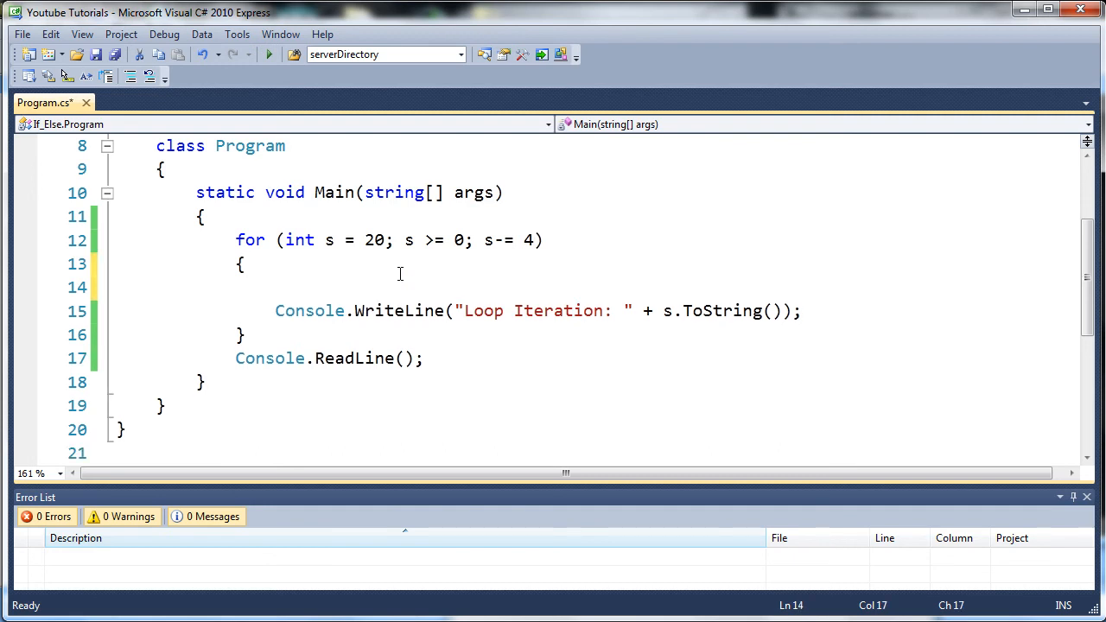
# Add 's += 6;' inside the loop body above Console.WriteLine and start the program
pyautogui.write('s')
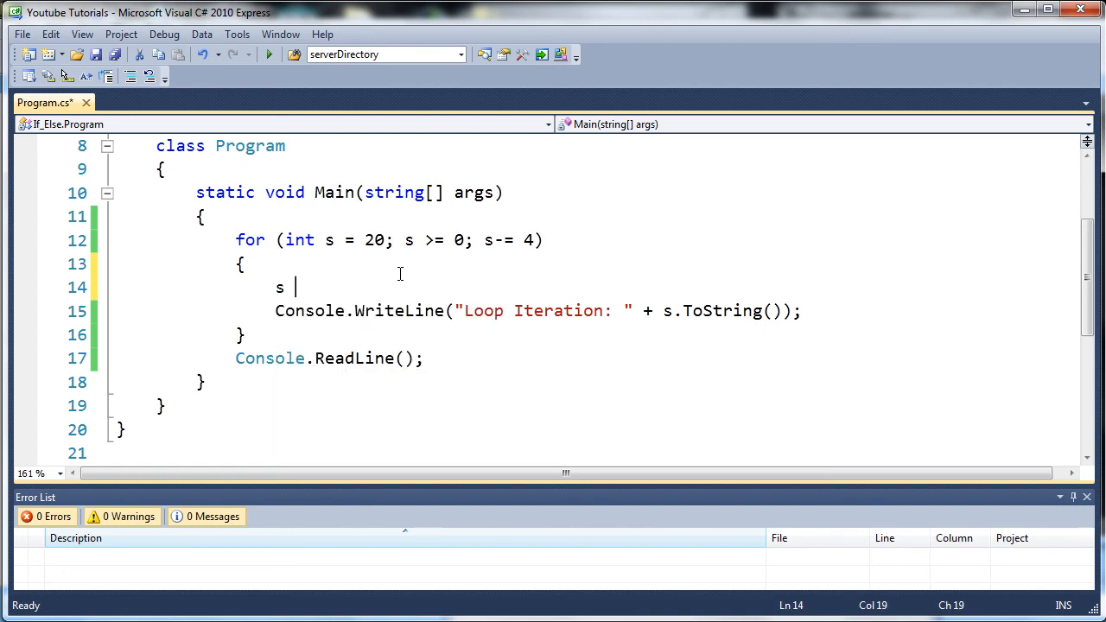
pyautogui.write('+')
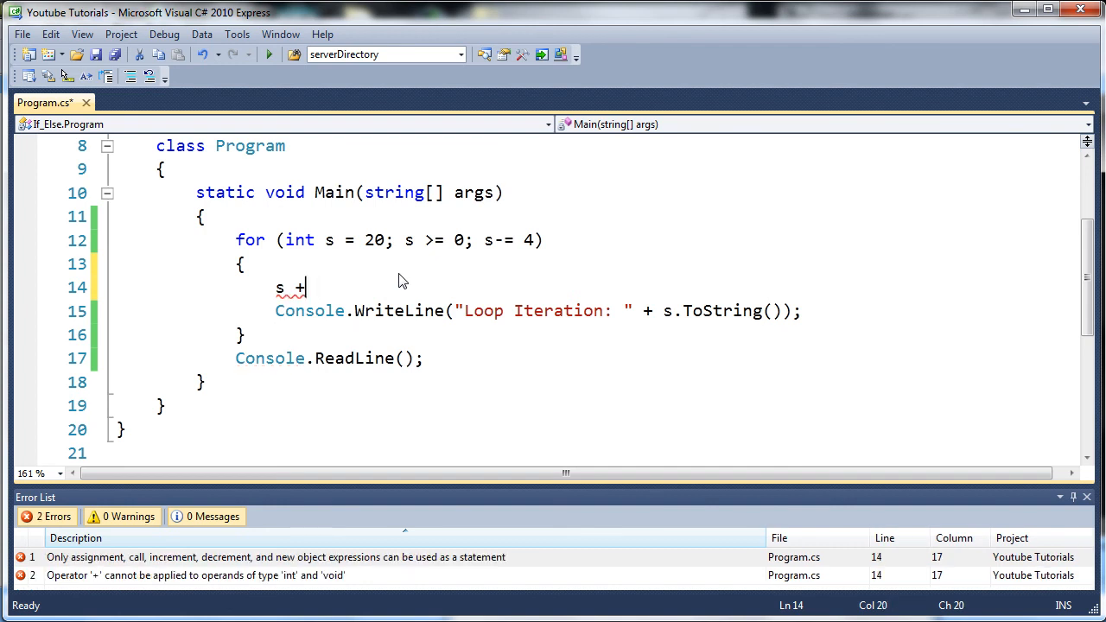
pyautogui.write('= 6;')
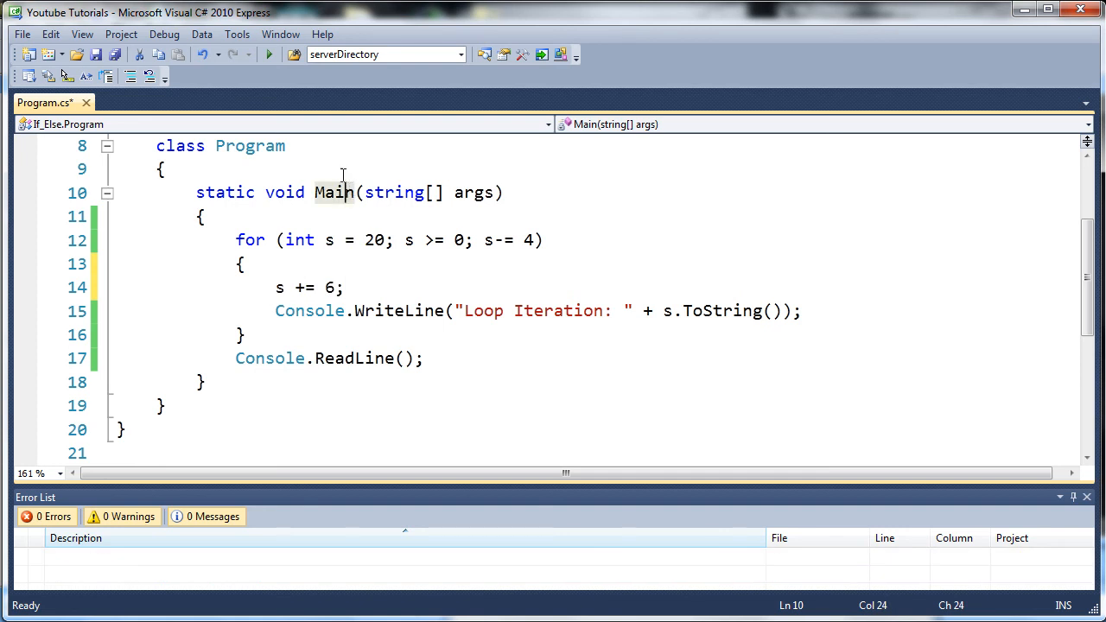
pyautogui.click(270, 54)
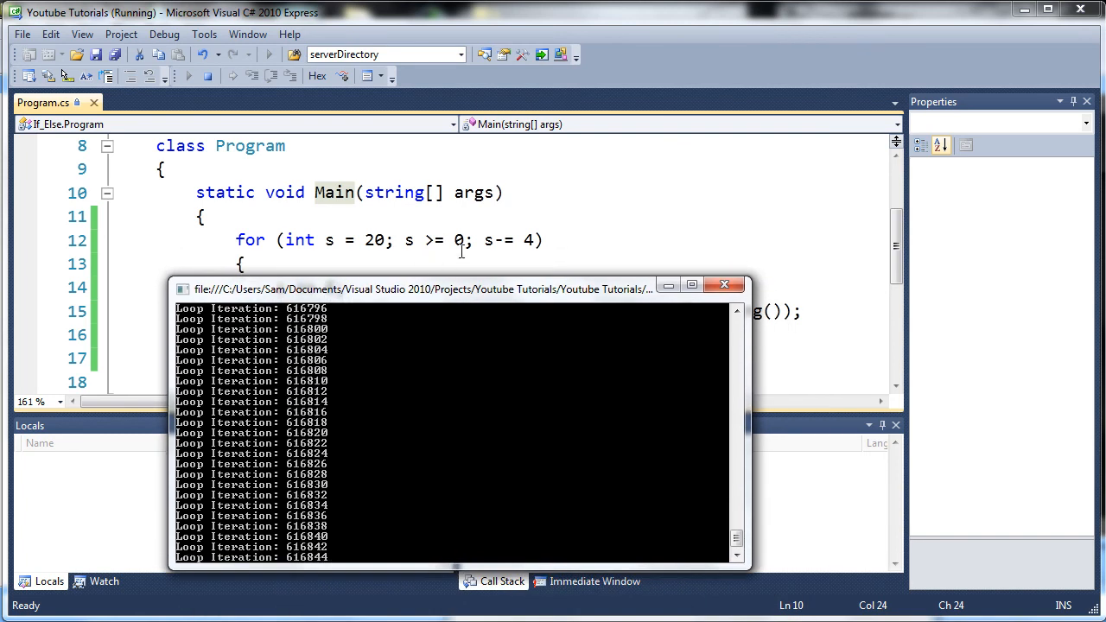
pyautogui.moveTo(532, 241)
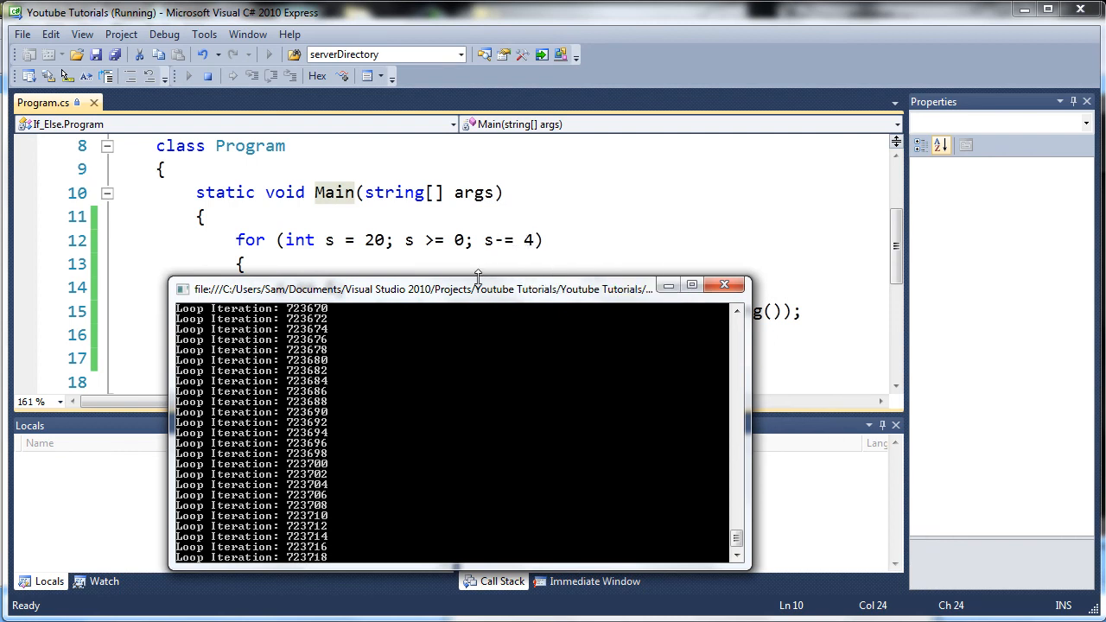
# Scroll the console window to watch the endlessly climbing iteration numbers of the infinite loop
pyautogui.moveTo(477, 289); pyautogui.dragTo(458, 273)
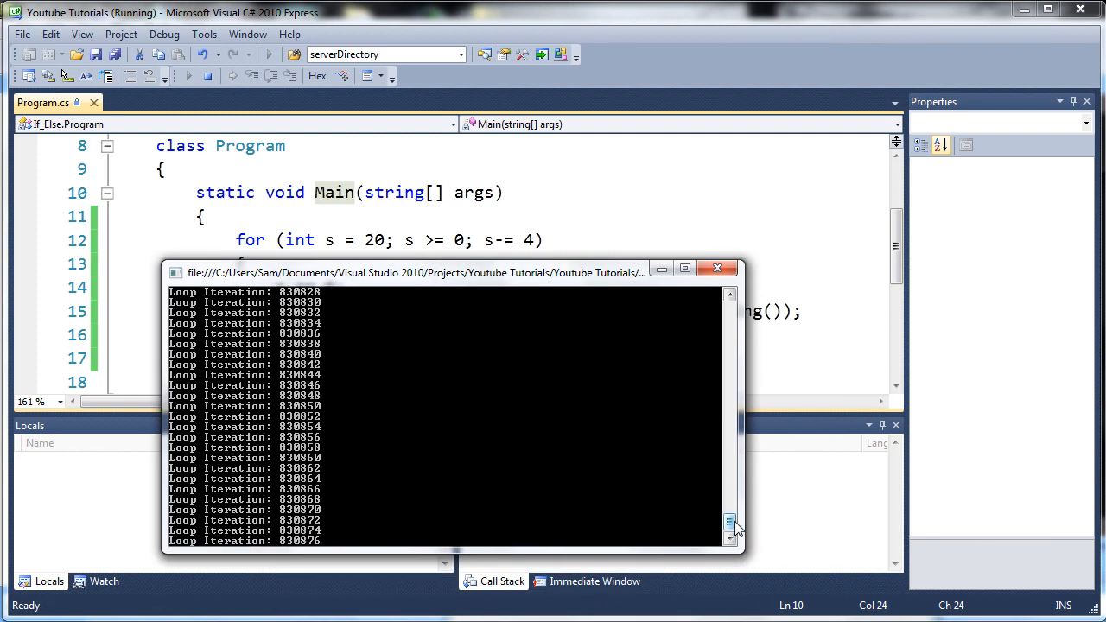
pyautogui.click(729, 320)
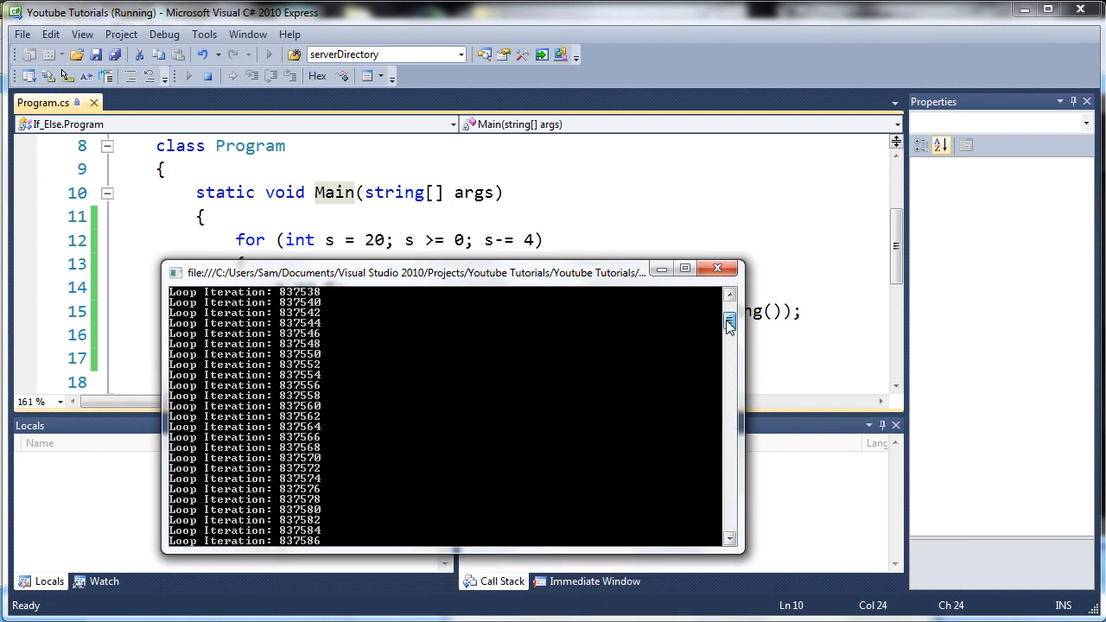